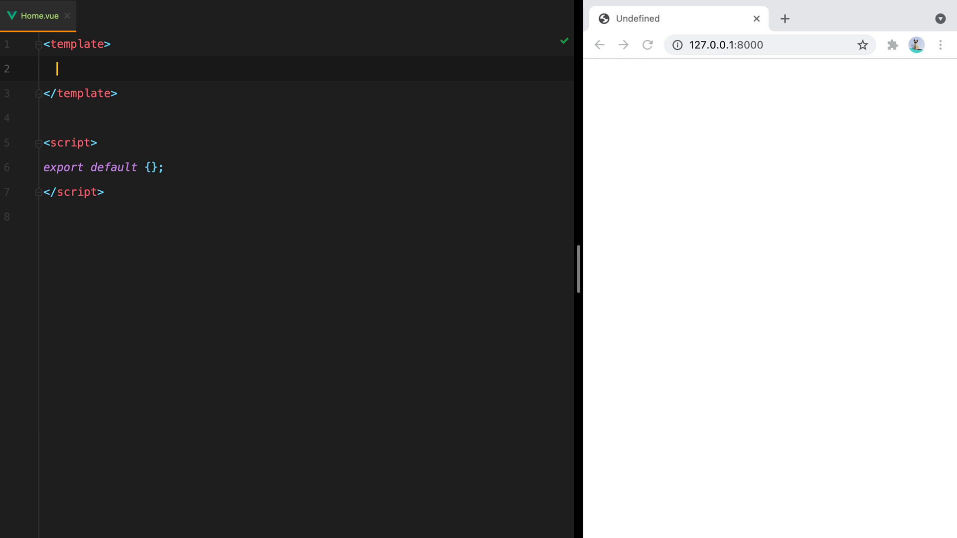
Expand div.flex.justify-end.py-3.px-6.bg-gray-50.border-b into a styled header div
text(di)
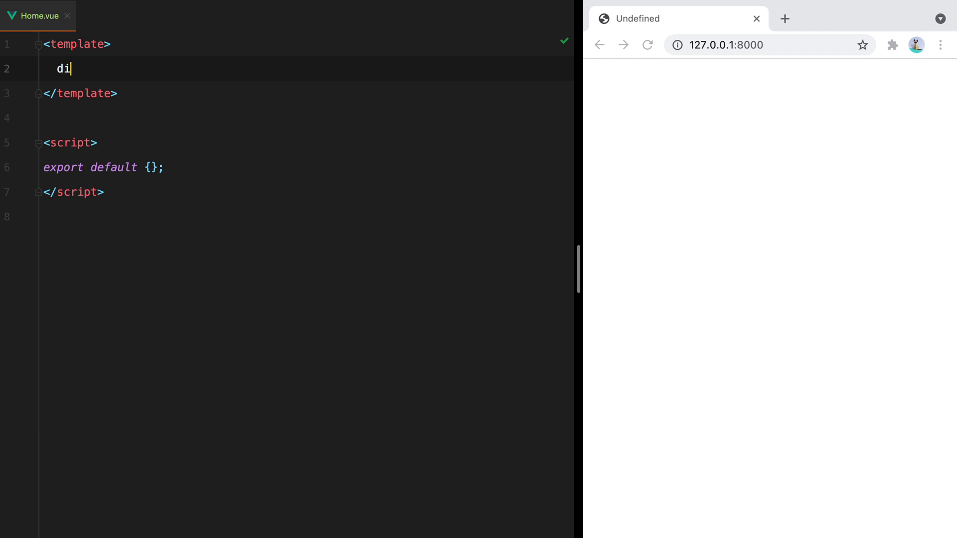
text(v.flex.justi)
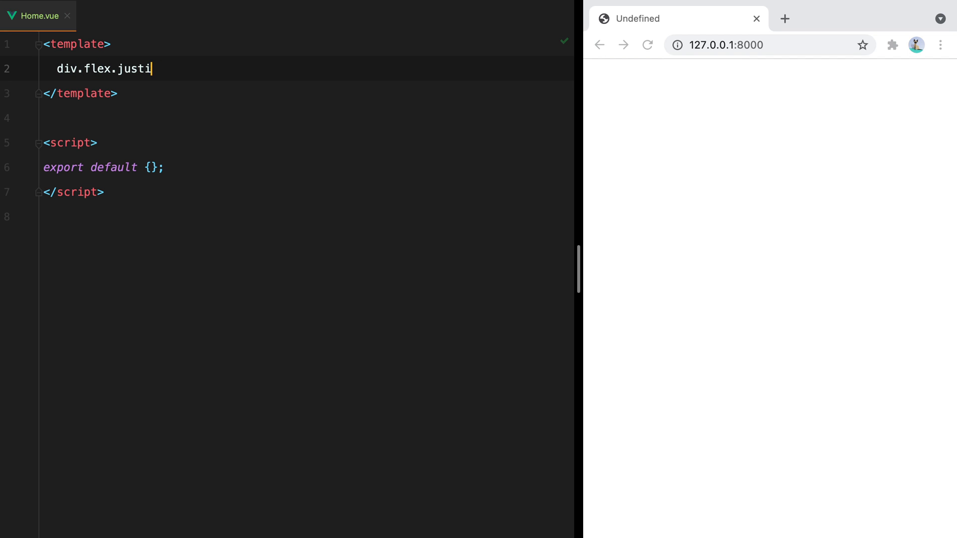
text(fy-end)
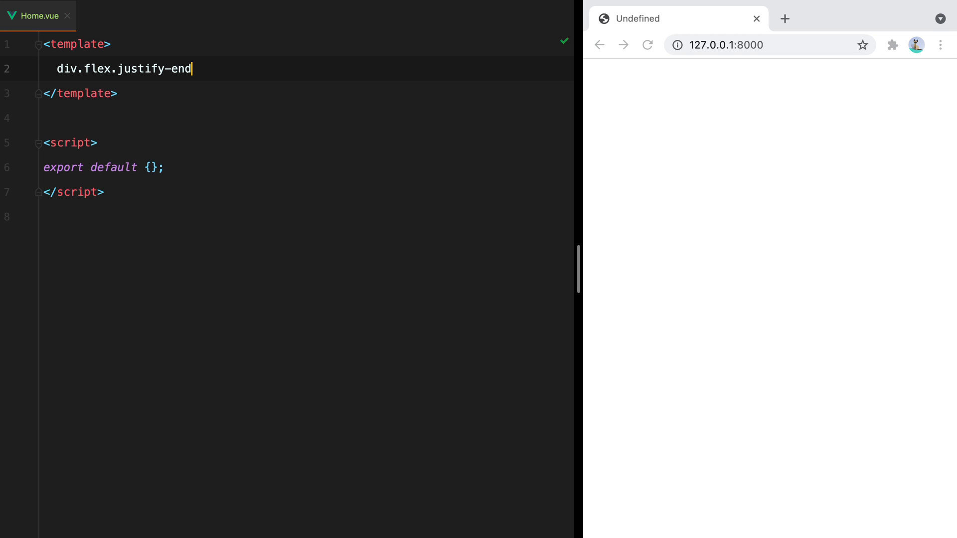
text(.py-3.)
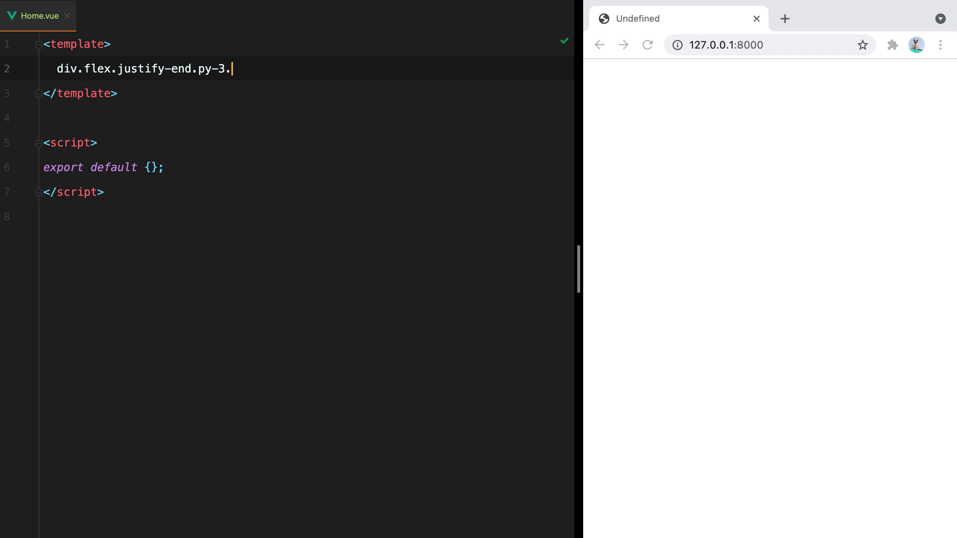
text(px-6)
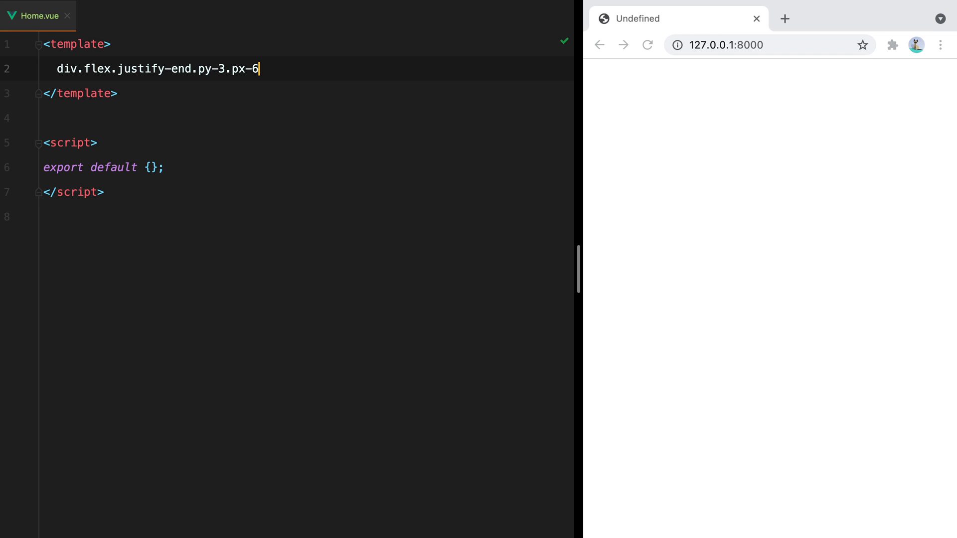
text(.bg-gray)
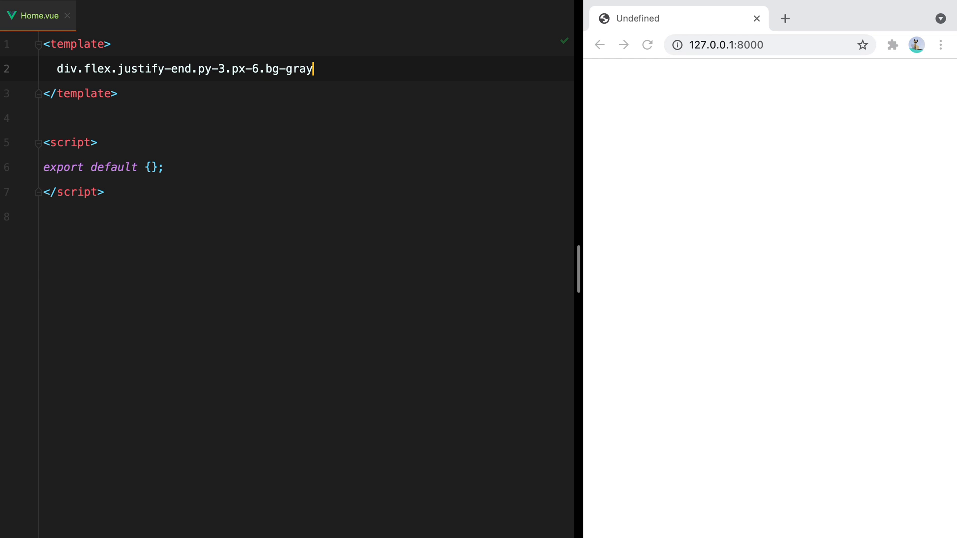
text(-50.)
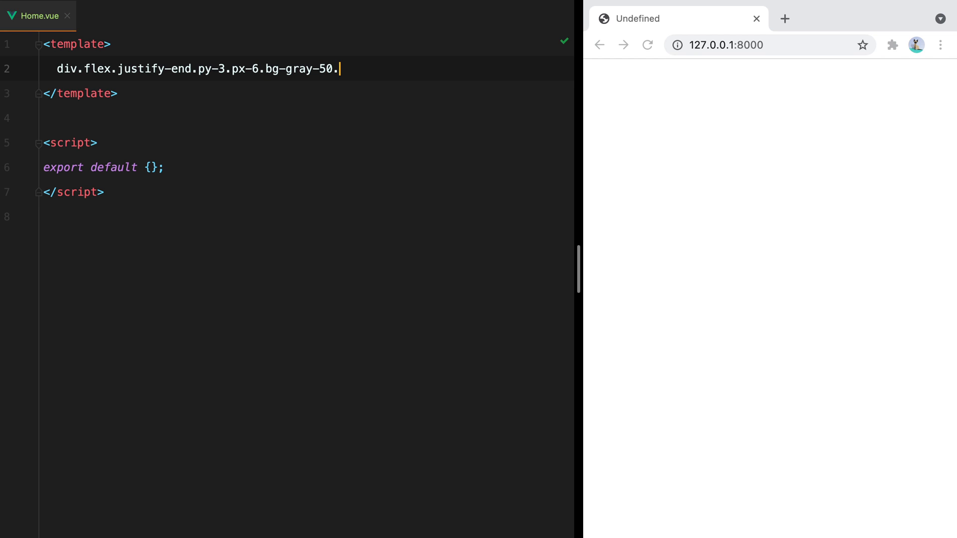
text(border-b)
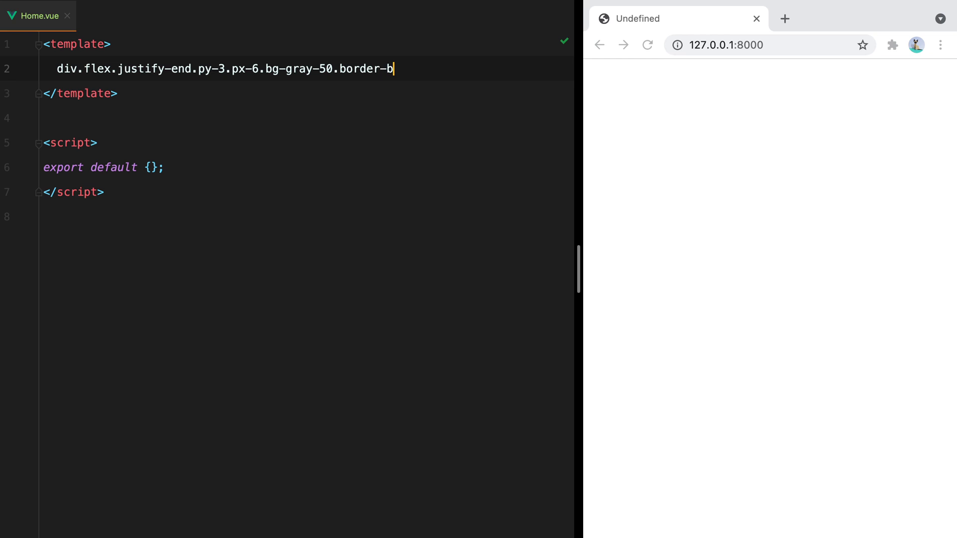
key(Tab)
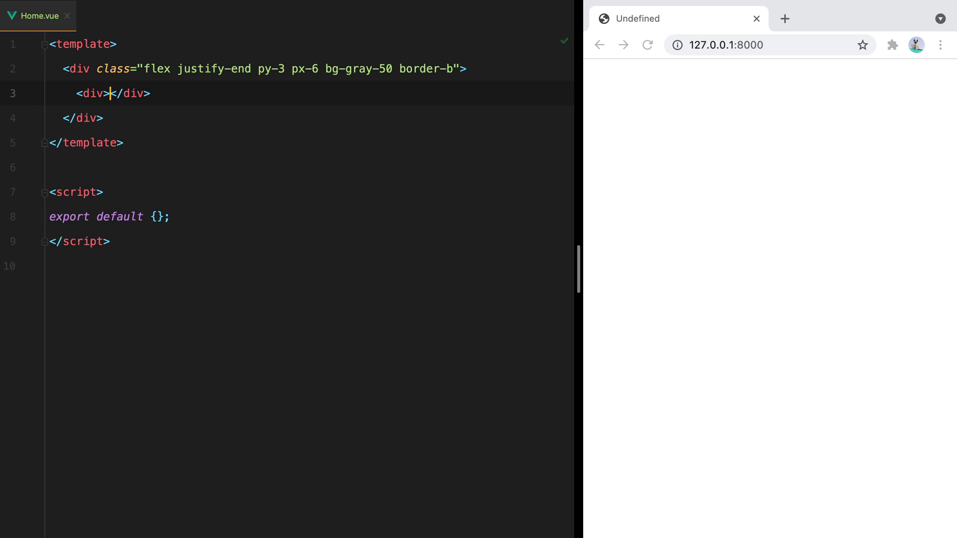
Put 'Menu' in the header and add a main element reading 'Main content'
text(Menu)
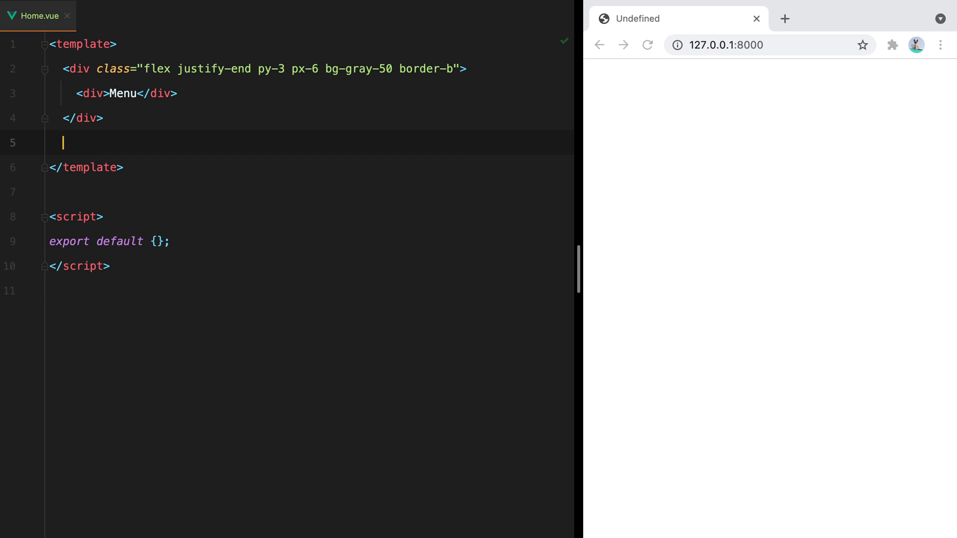
text(<main>M</main>)
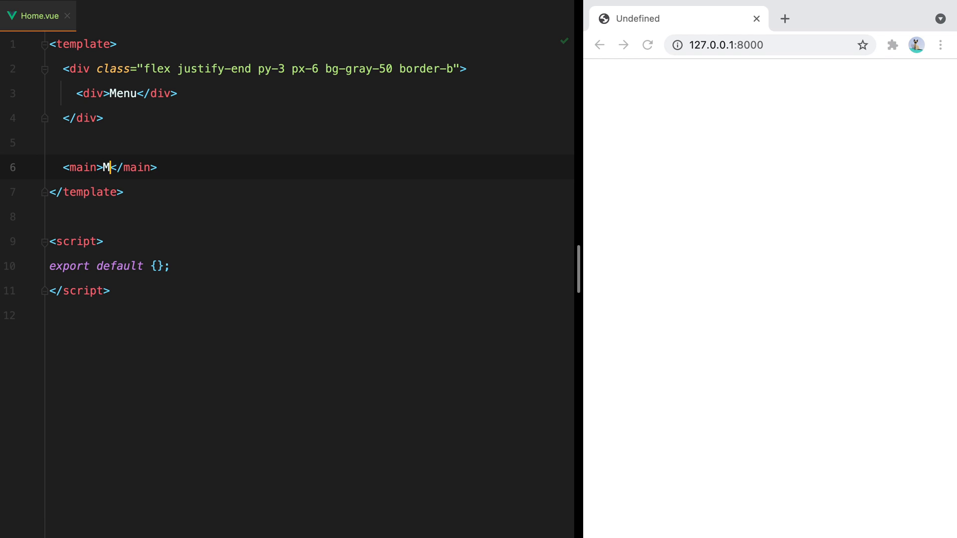
text(ain content)
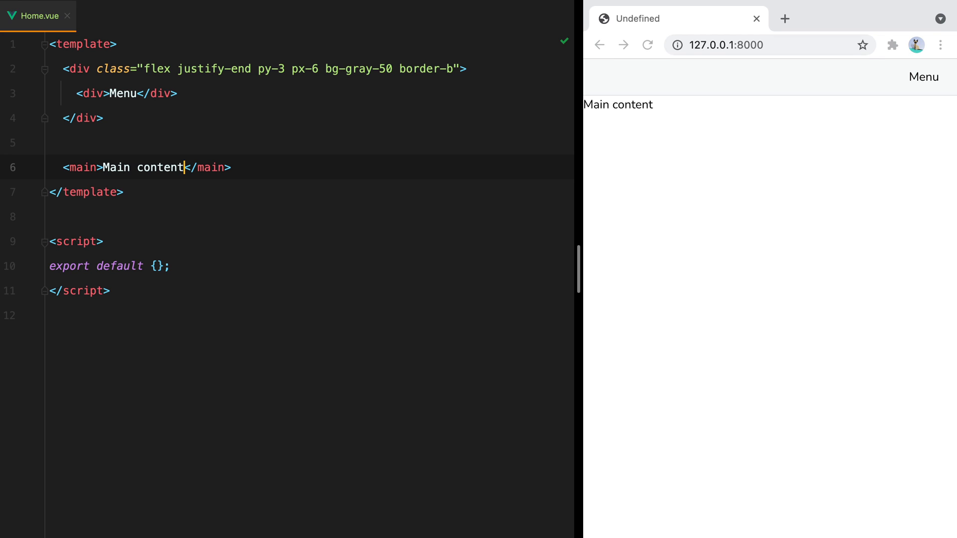
click(255, 382)
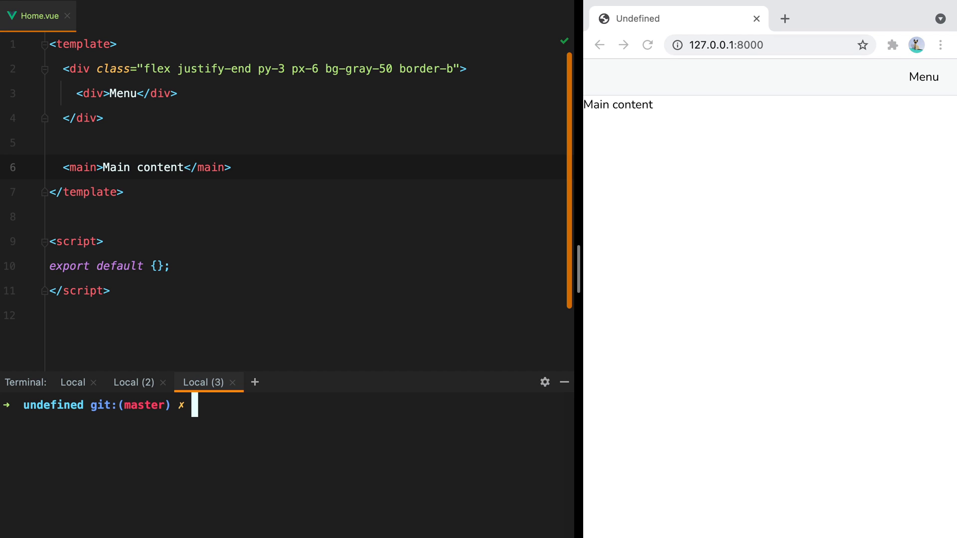
text(npm install)
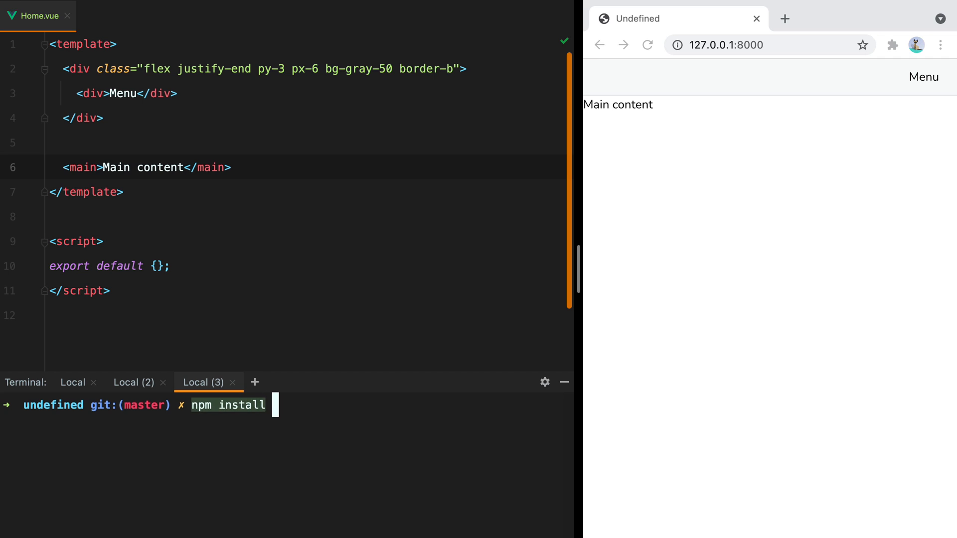
text(@headlessu)
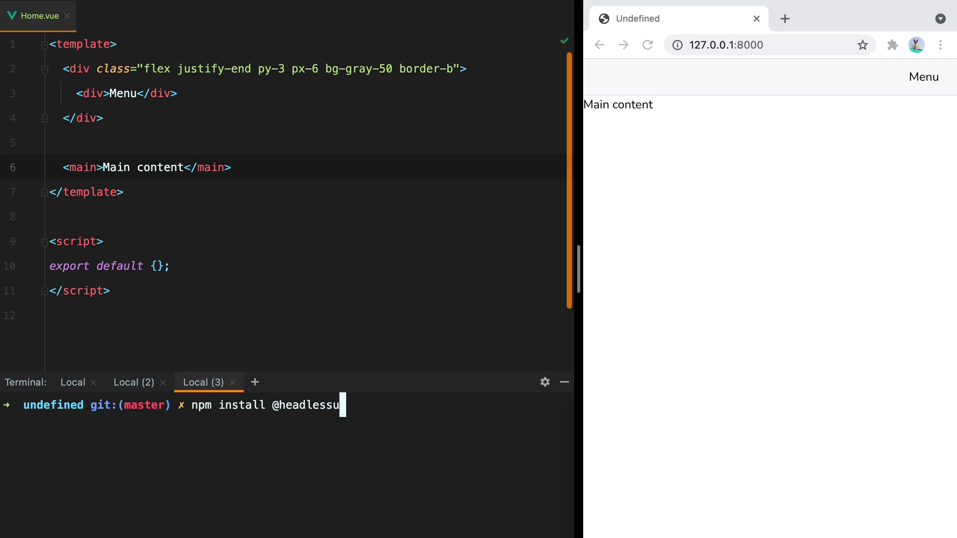
text(i/vue)
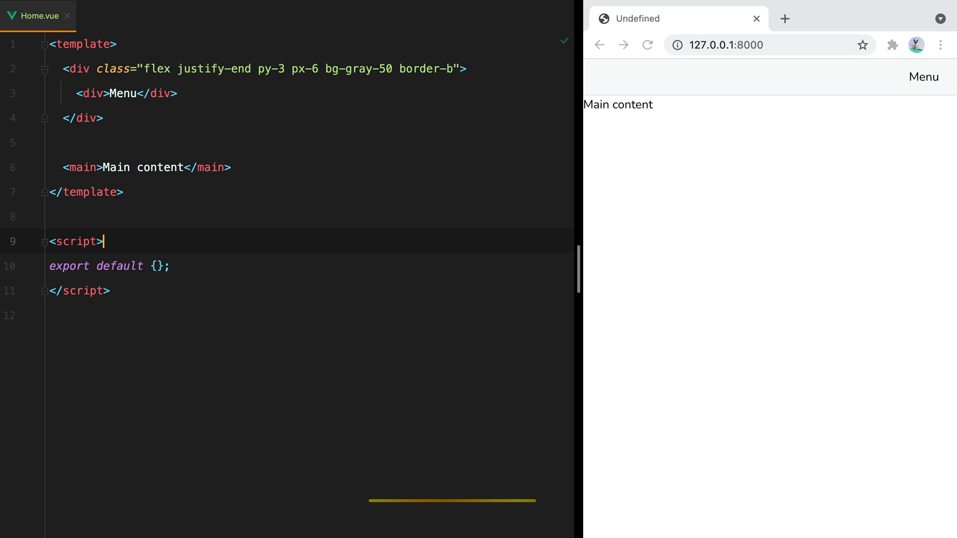
text(import {Menu})
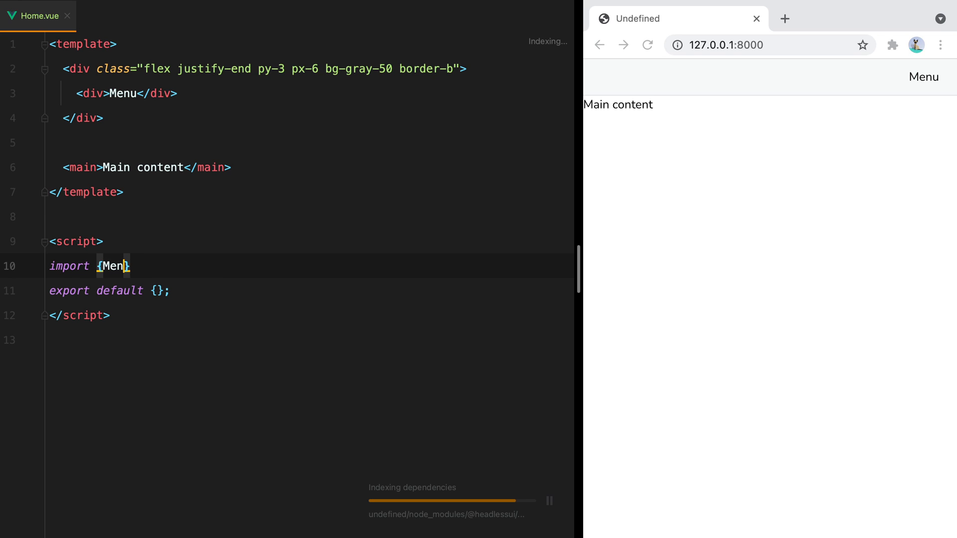
text(, MenuB)
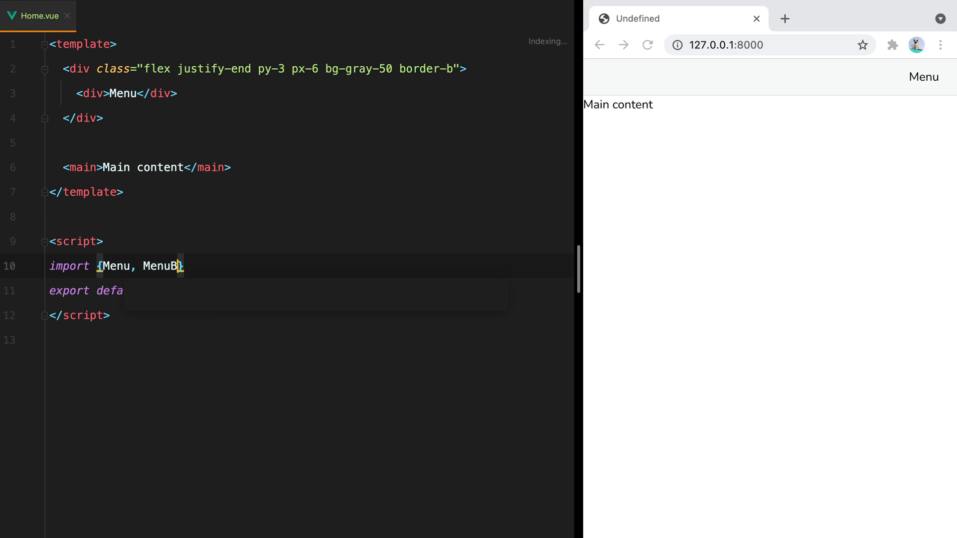
text(utton, MenuItems, M)
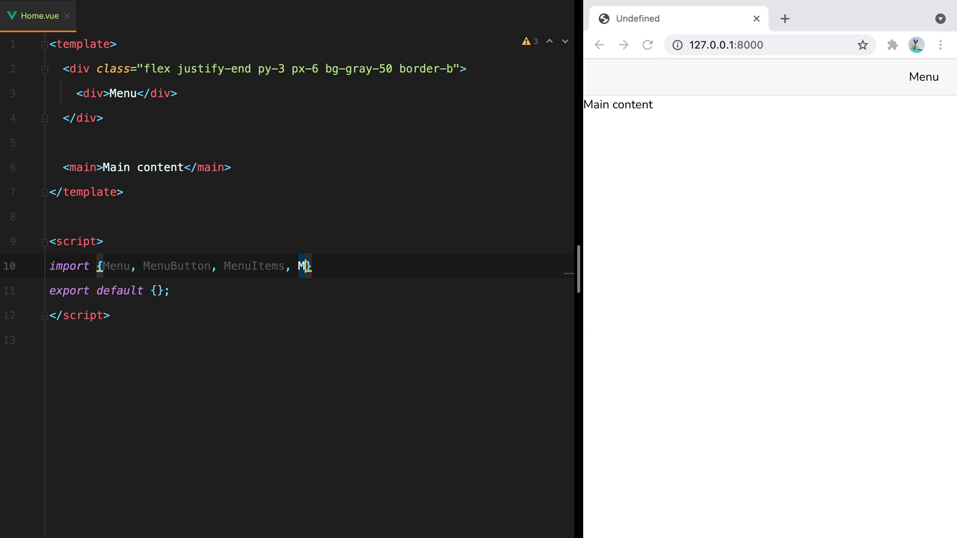
text(enuItem})
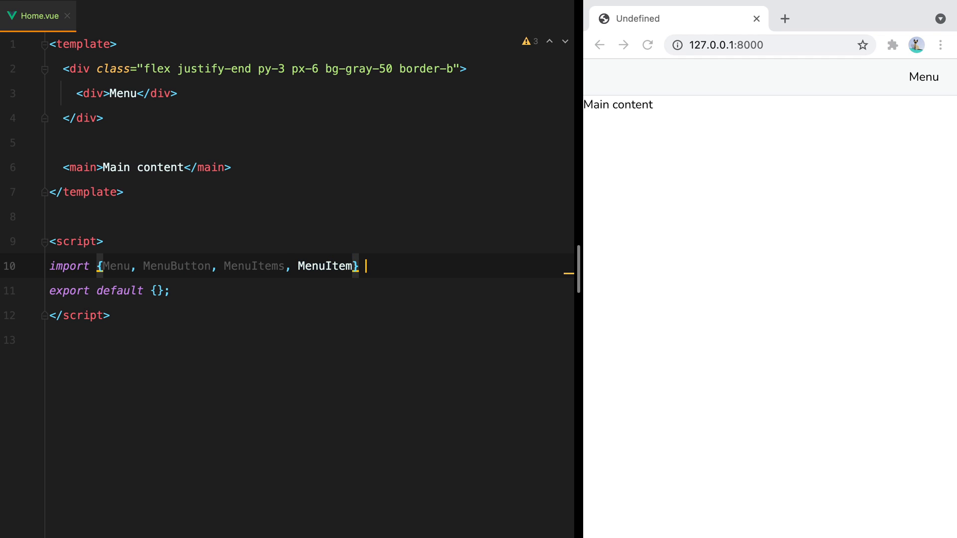
text(from "@headlessui/vue";)
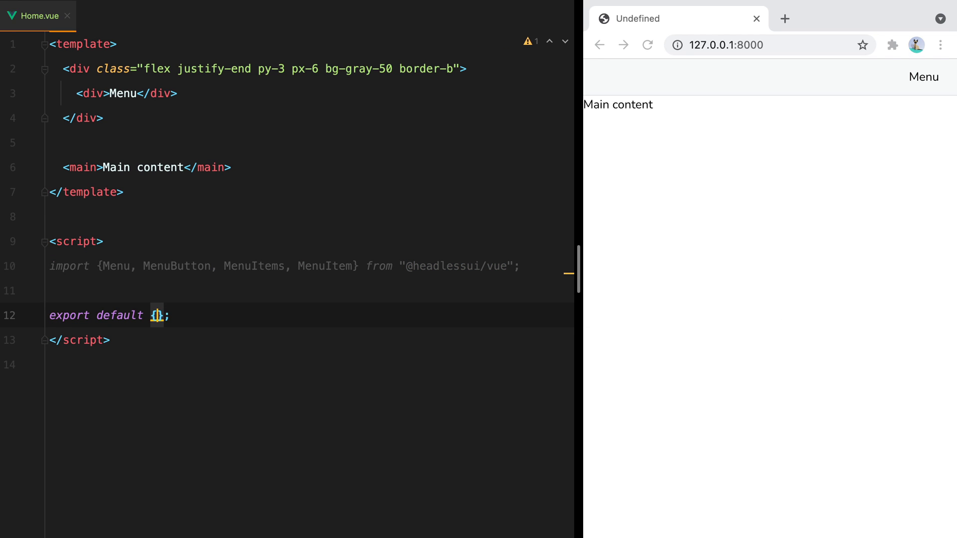
text(components: {Menu, MenuButton, MenuItems, MenuItem},)
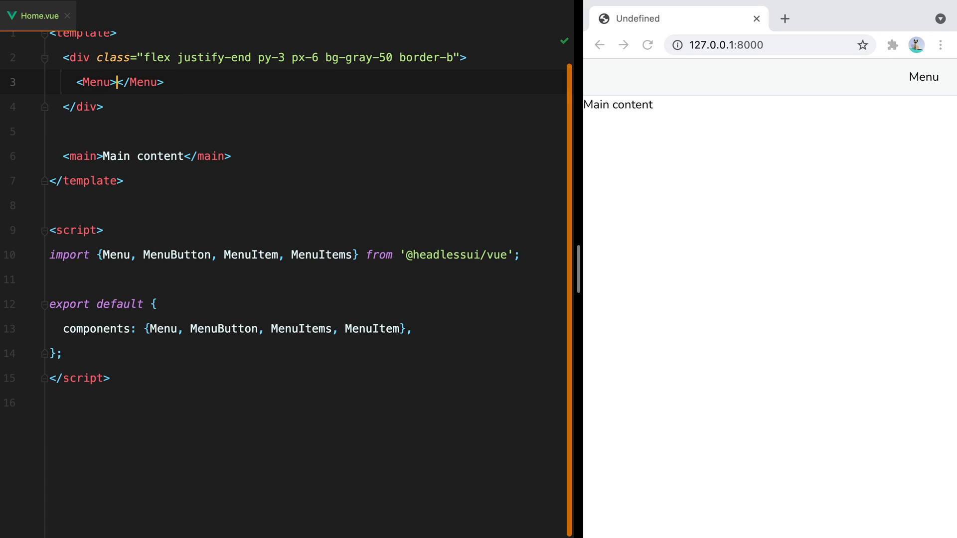
Build the Menu block with a MenuItem linking 'My Profile'
text(MenuButton></)
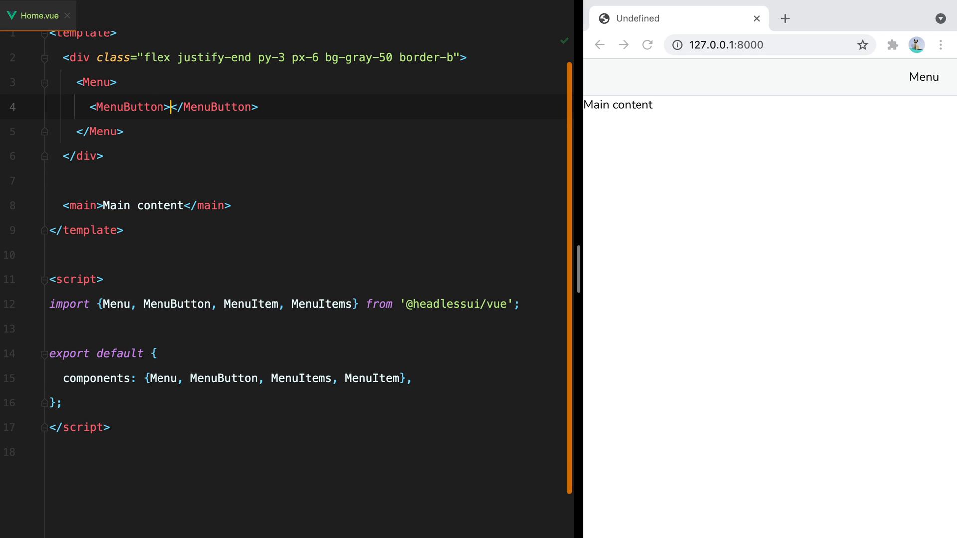
text(Menu)
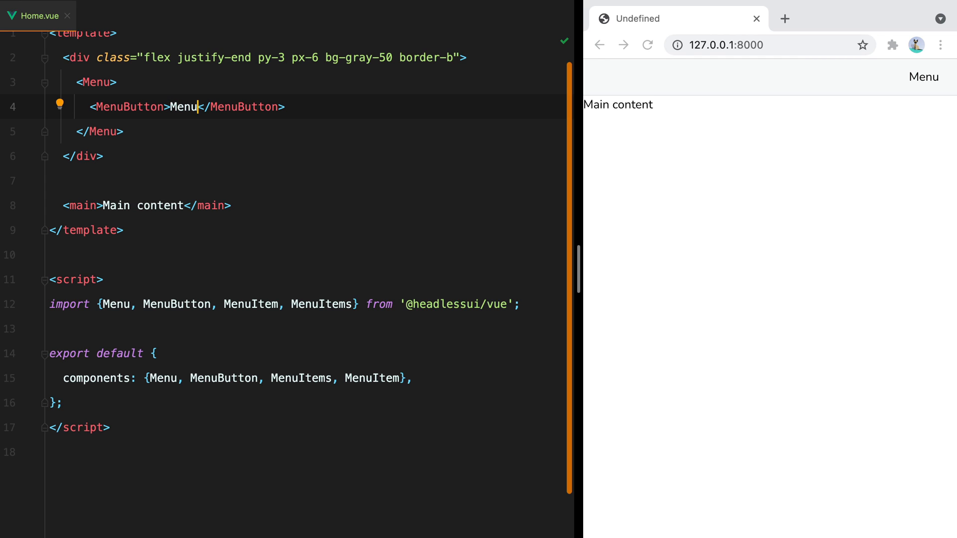
key(Enter)
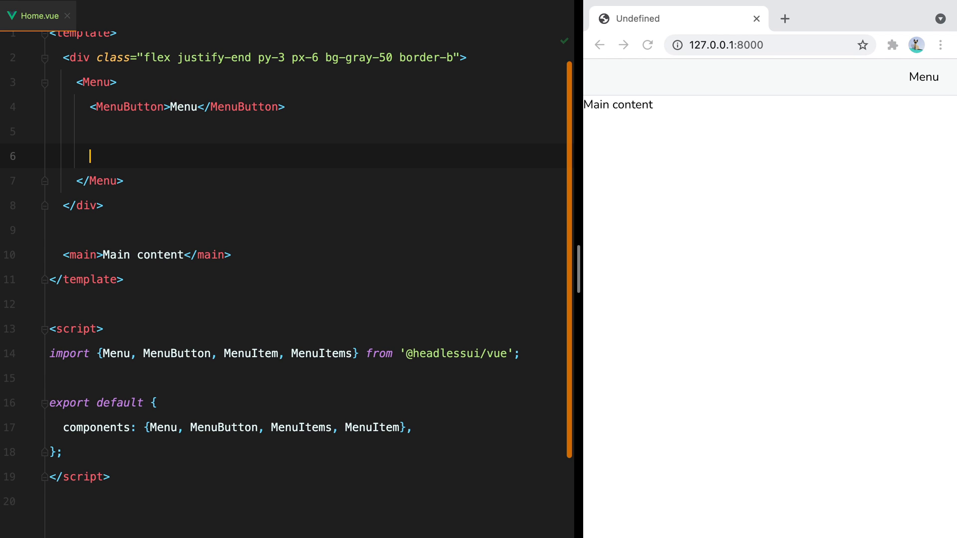
text(MenuItem></MenuItem>)
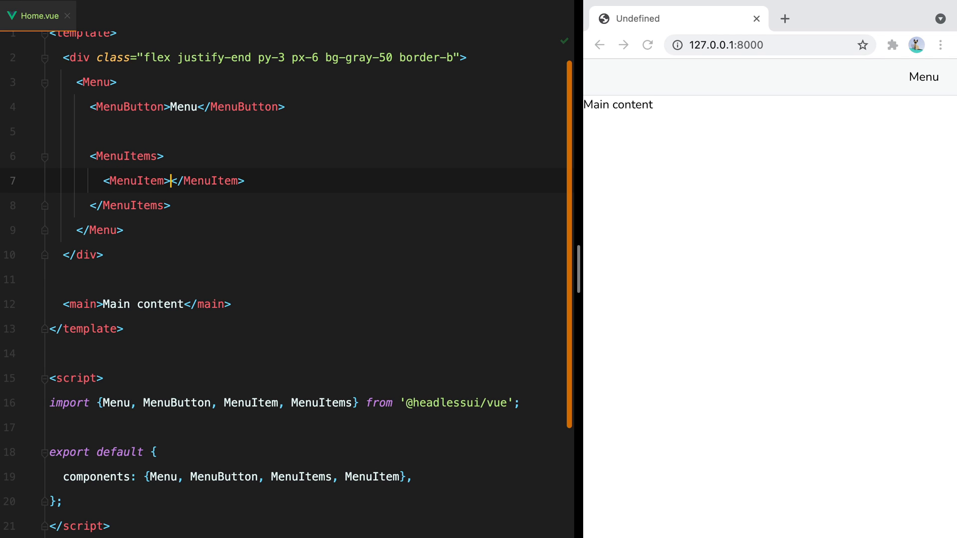
key(Enter)
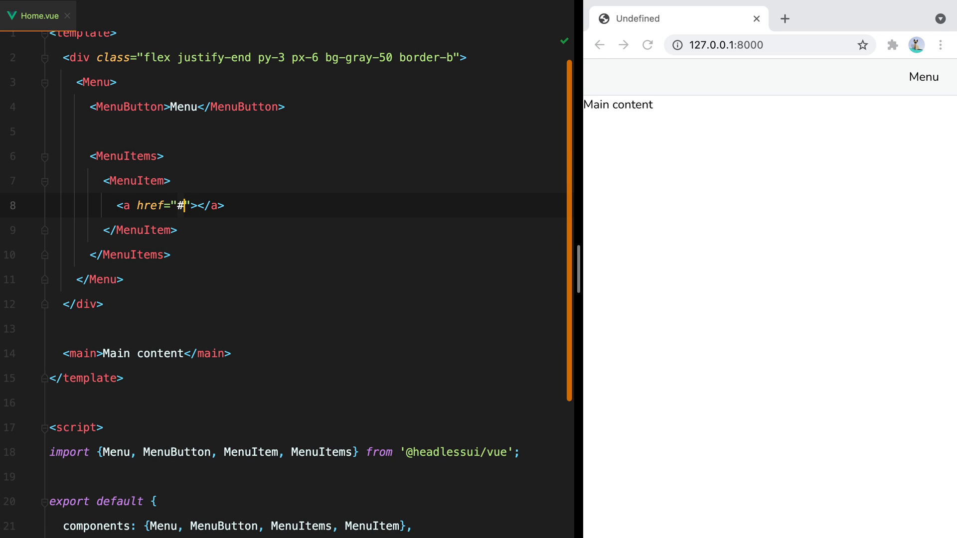
text(My P)
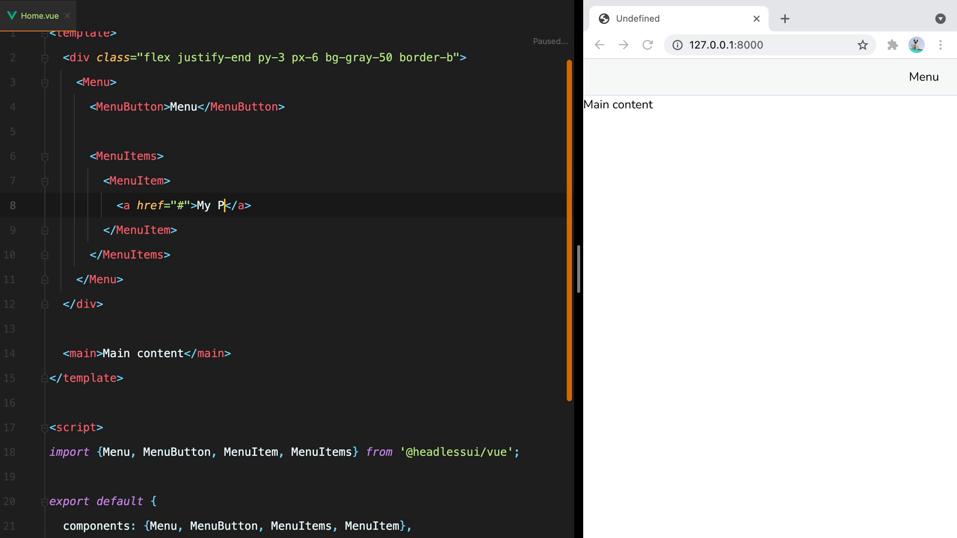
text(rofile)
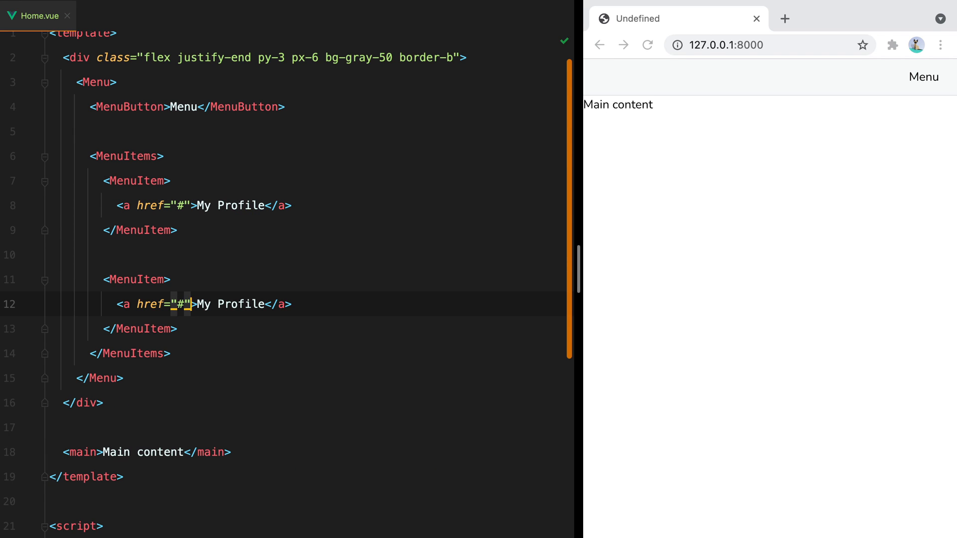
Add Settings, Help and Log out links as further menu items
text(Settings)
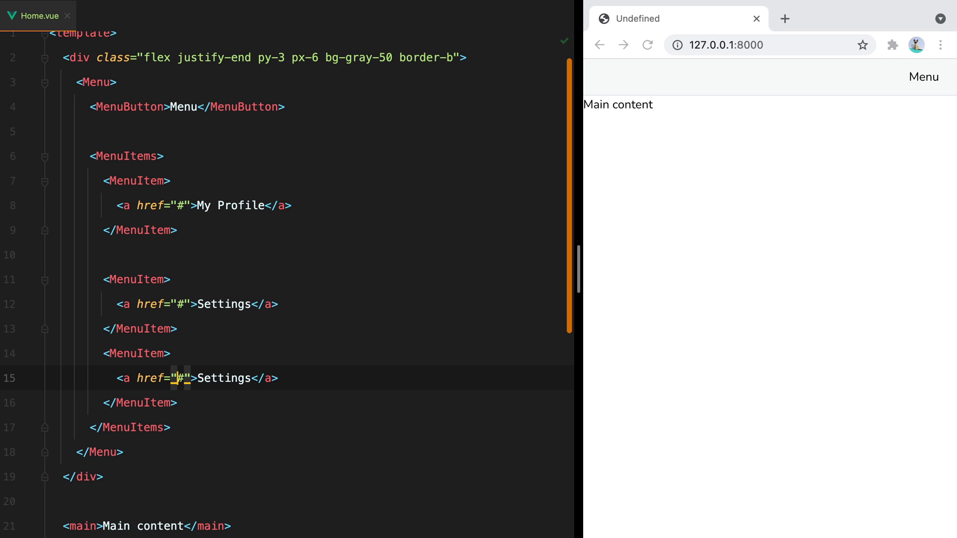
text(Help)
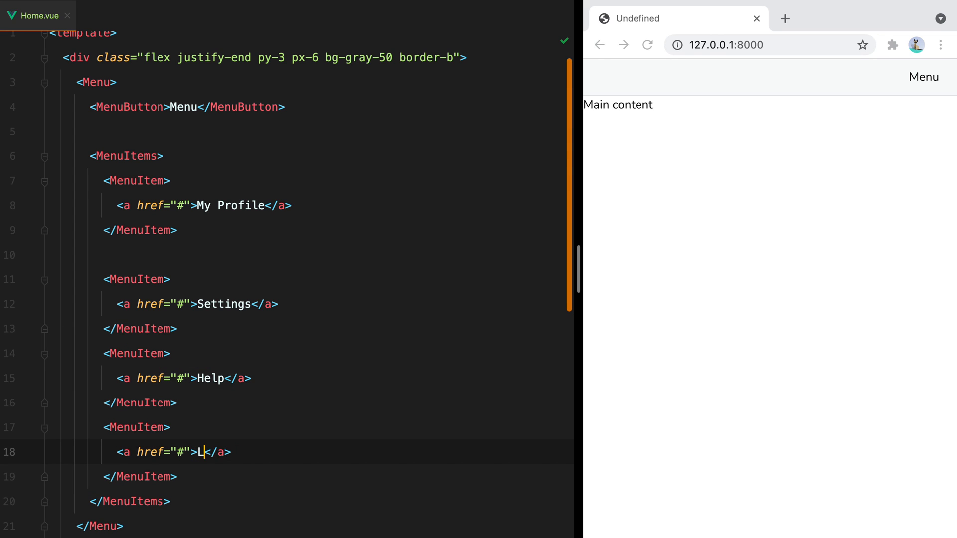
text(og out)
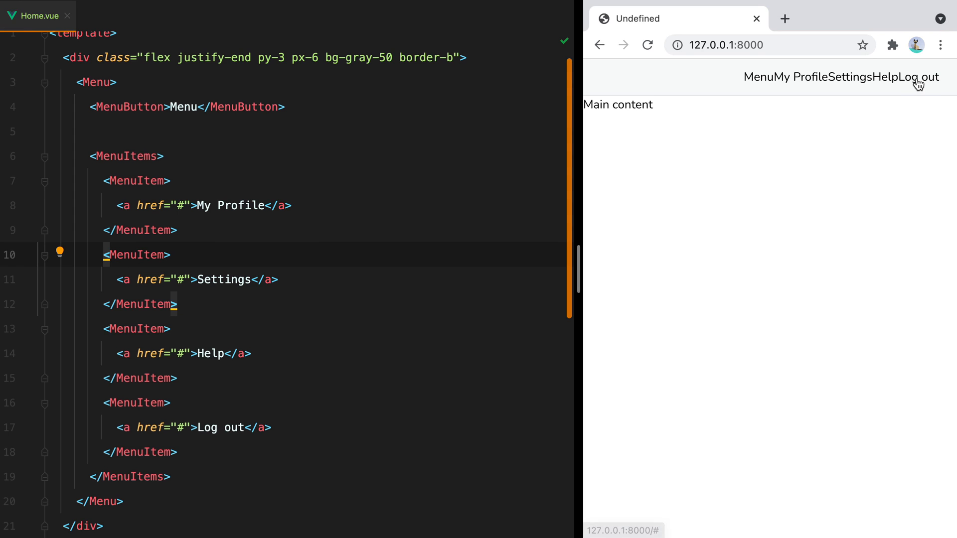
mouse_move(765, 78)
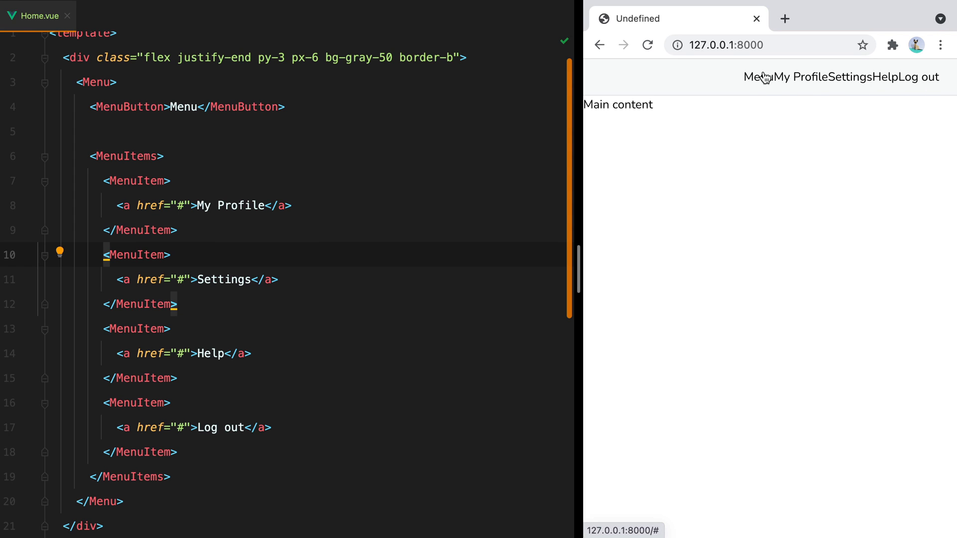
mouse_move(764, 78)
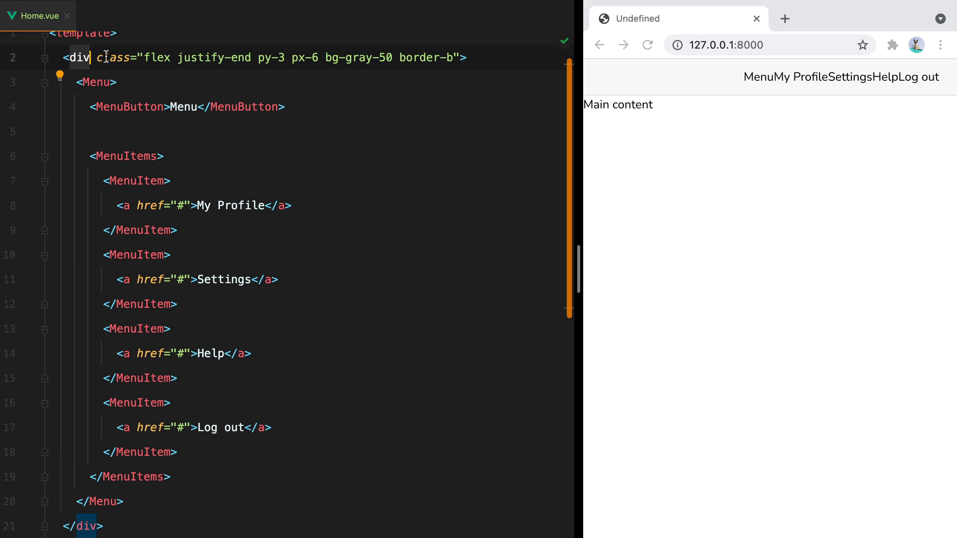
Add as="div" to the Menu opening tag
double_click(156, 57)
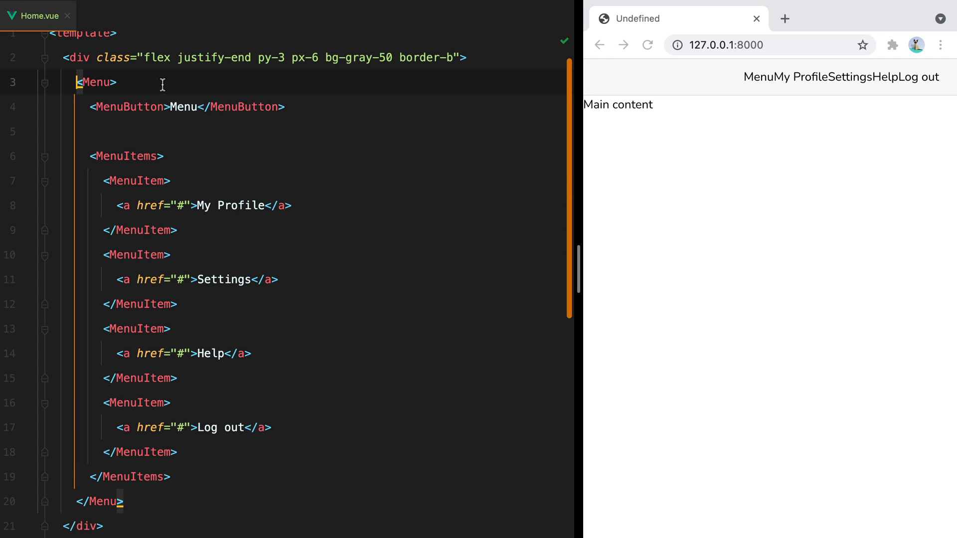
text(as="")
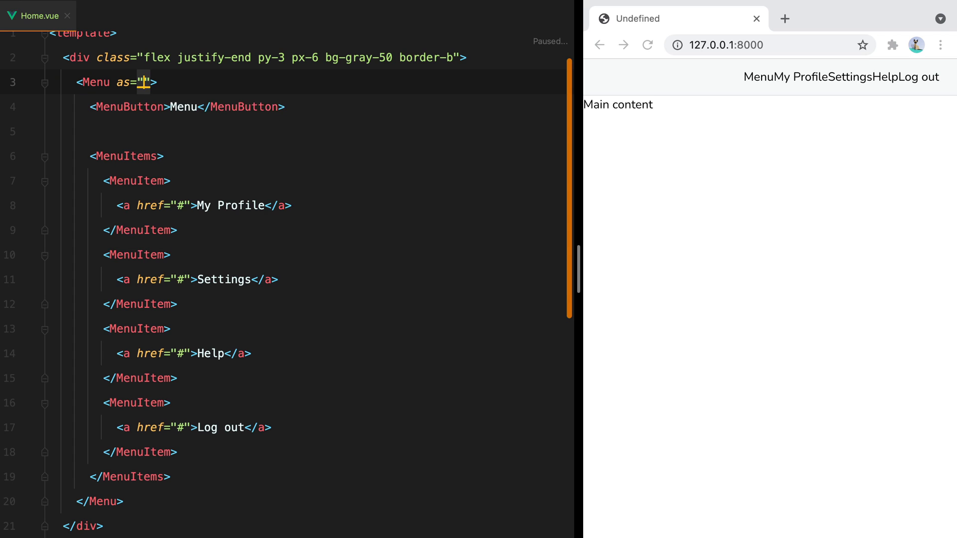
text(div)
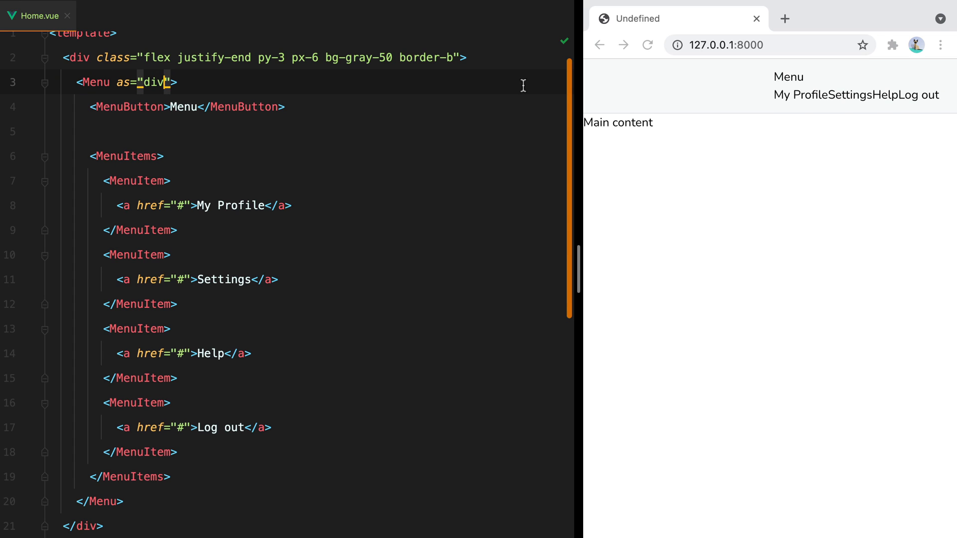
mouse_move(827, 96)
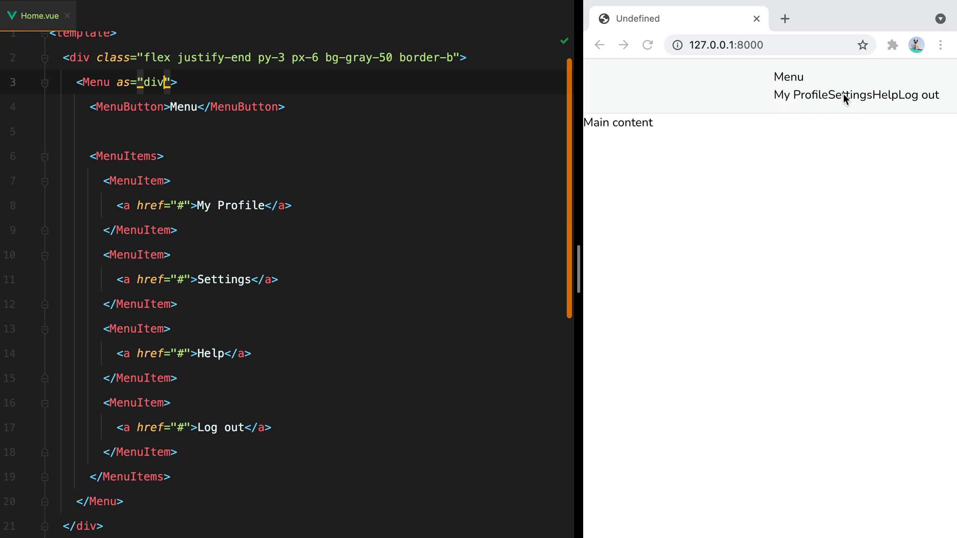
mouse_move(900, 99)
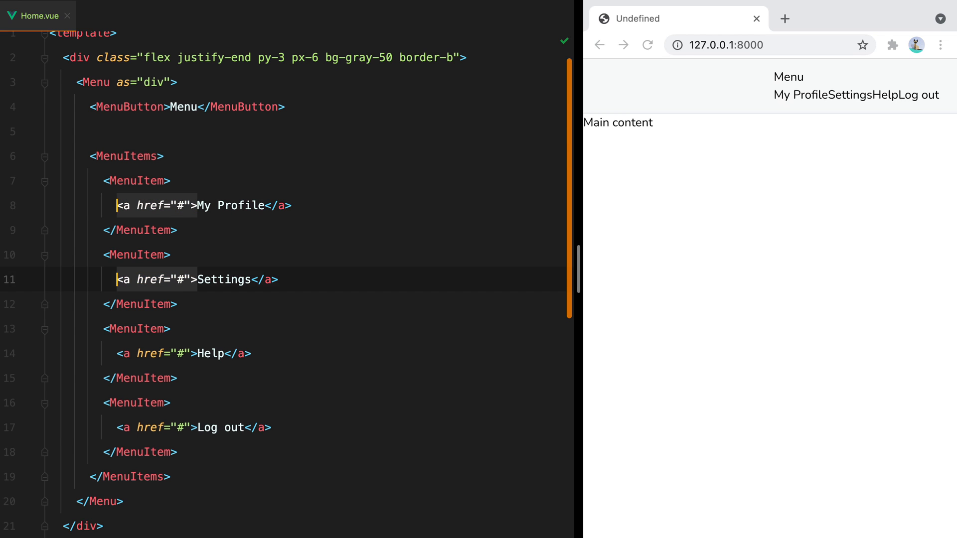
Give all four links class="block px-4 py-2 text-sm text-gray-700" using multiple carets
text(class="")
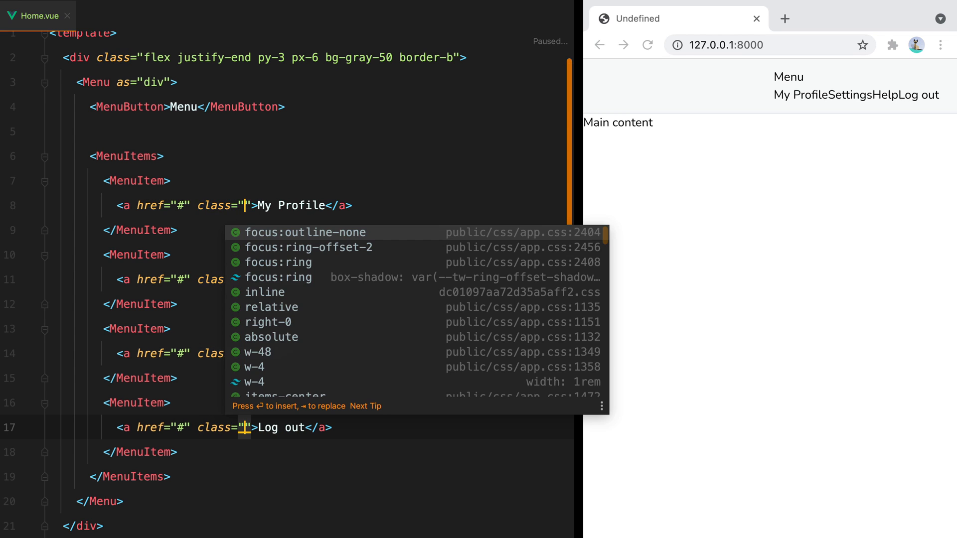
text(block)
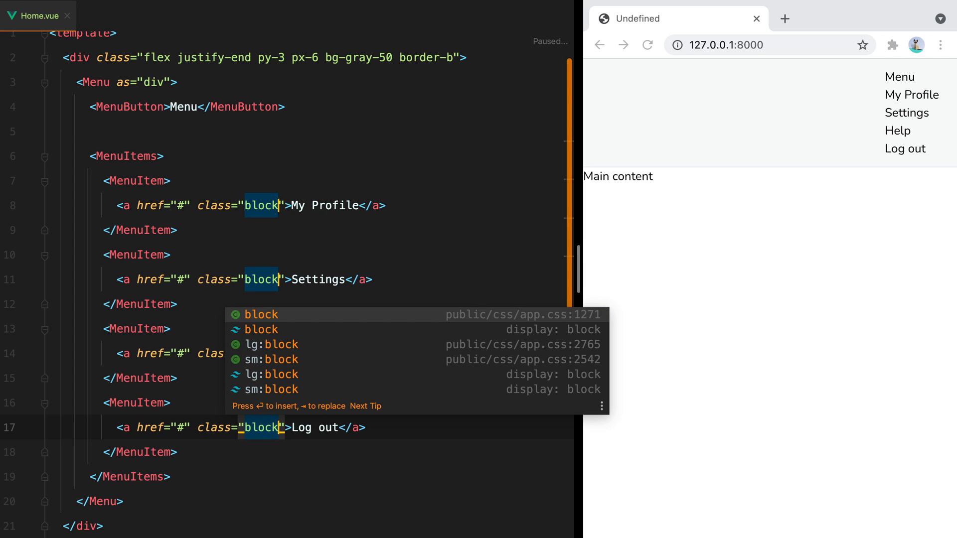
text(p)
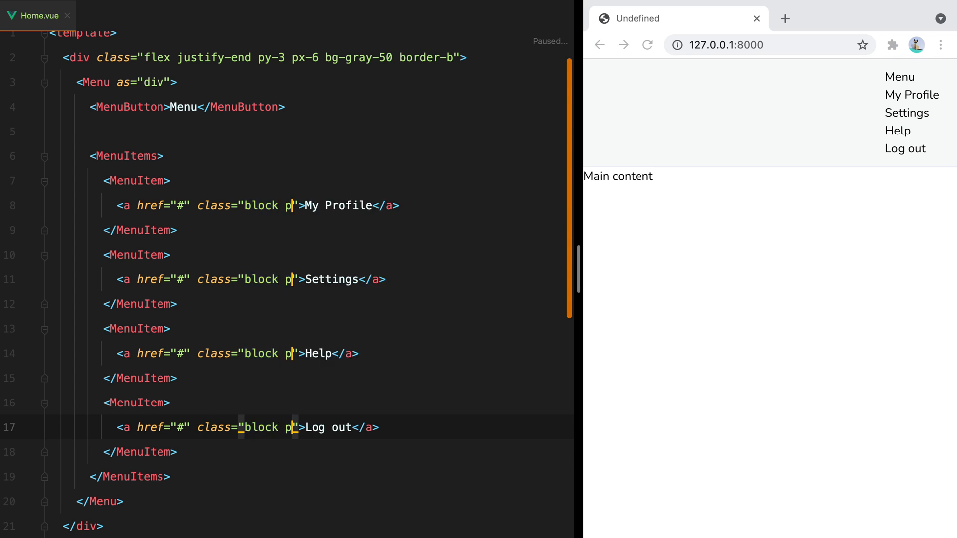
text(x-4 py-2)
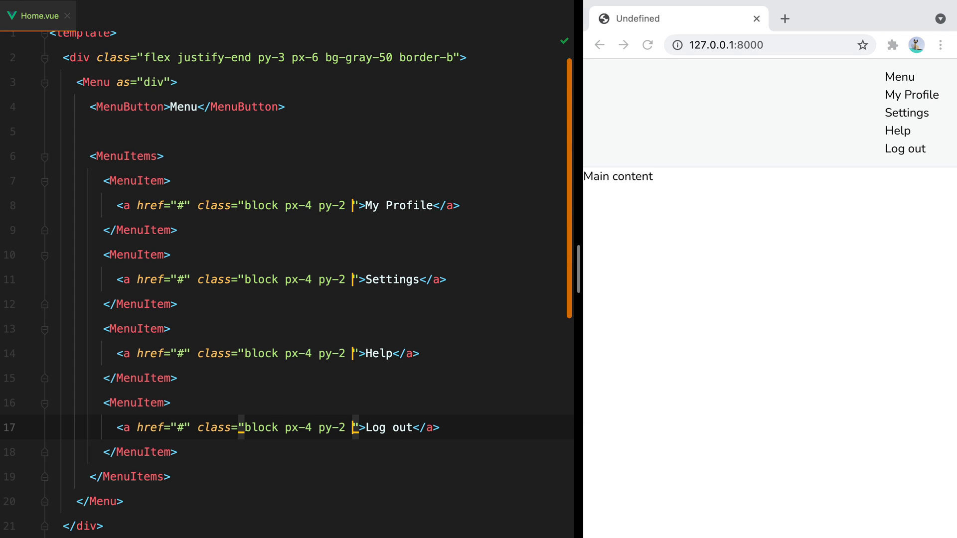
text(text-sm)
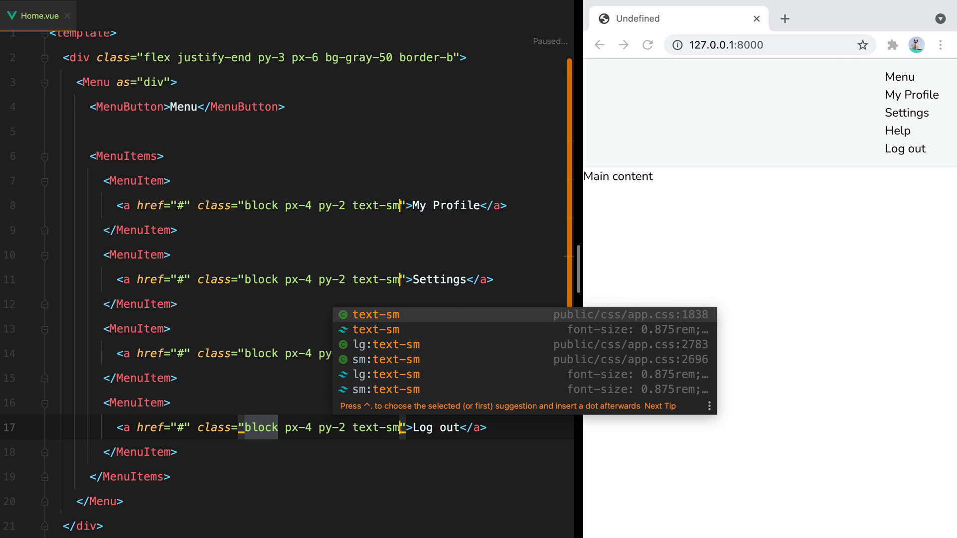
text(tex)
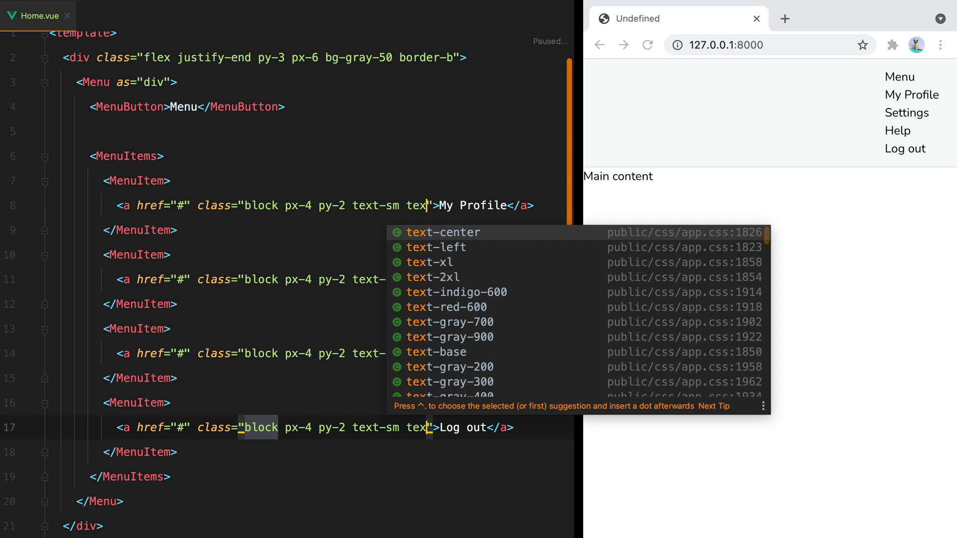
text(-gray-700)
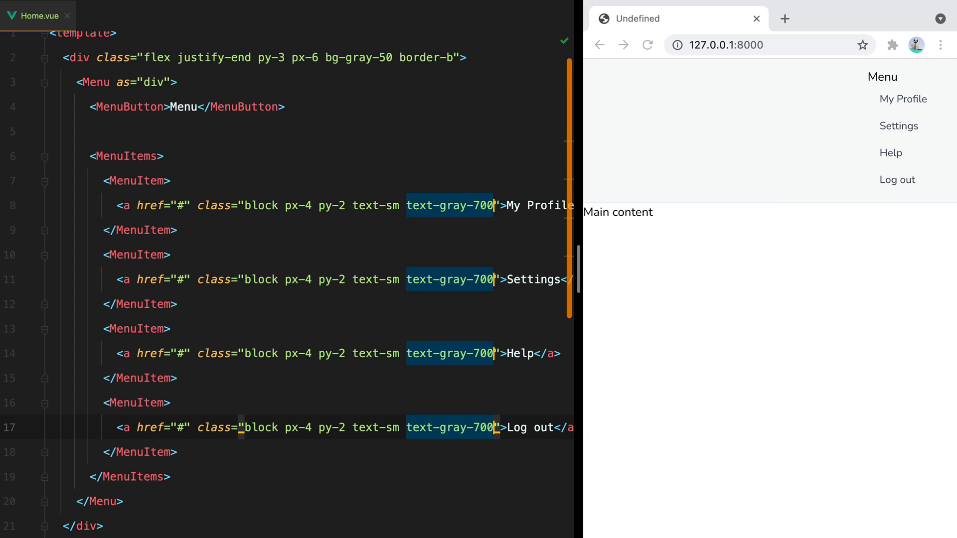
click(920, 77)
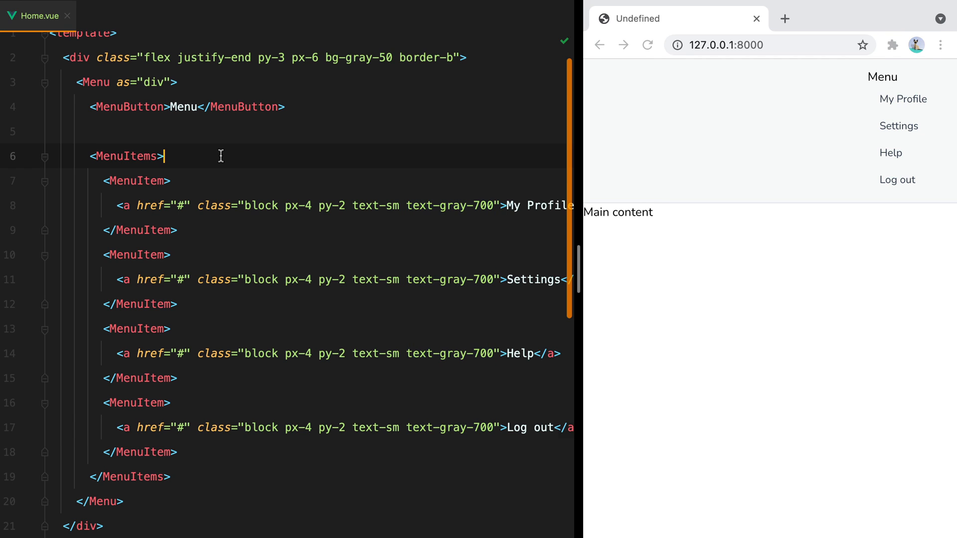
Add class="absolute right-0 bg-white rounded-md shadow-lg border" to MenuItems
text(class="absolute r)
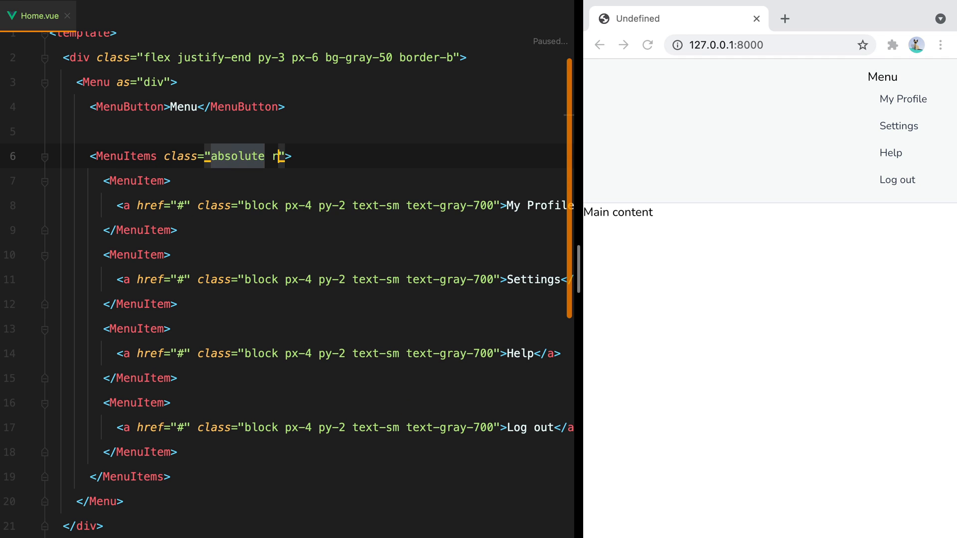
text(ight-0)
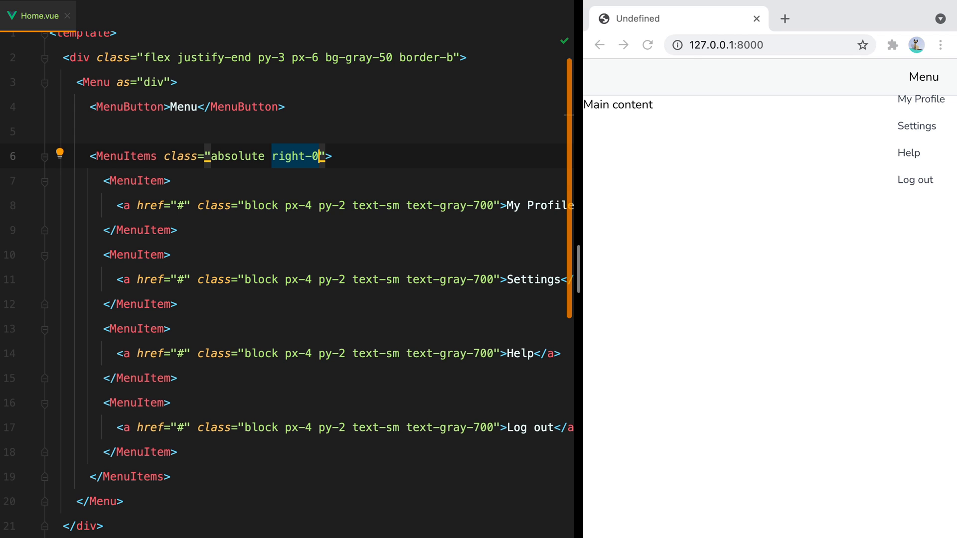
text(bg-white)
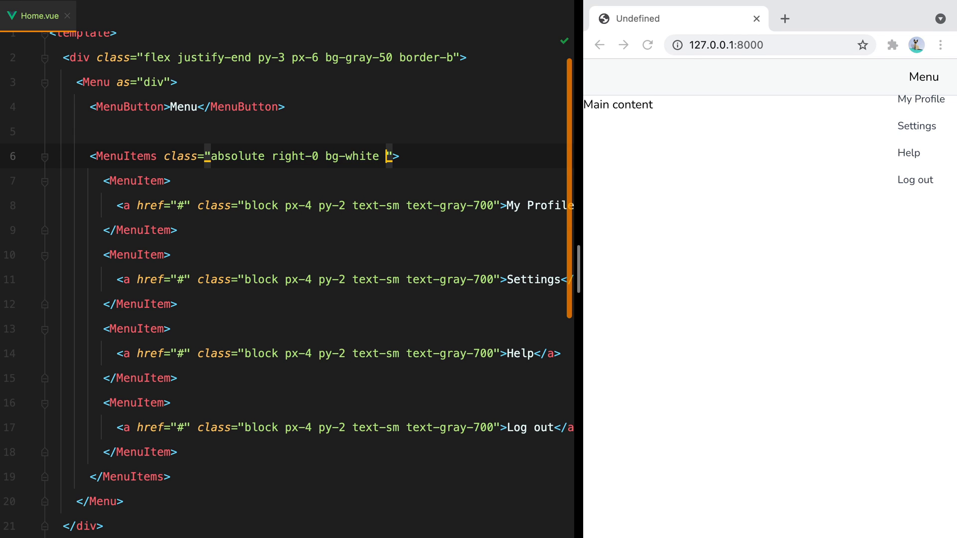
text(rounded-md)
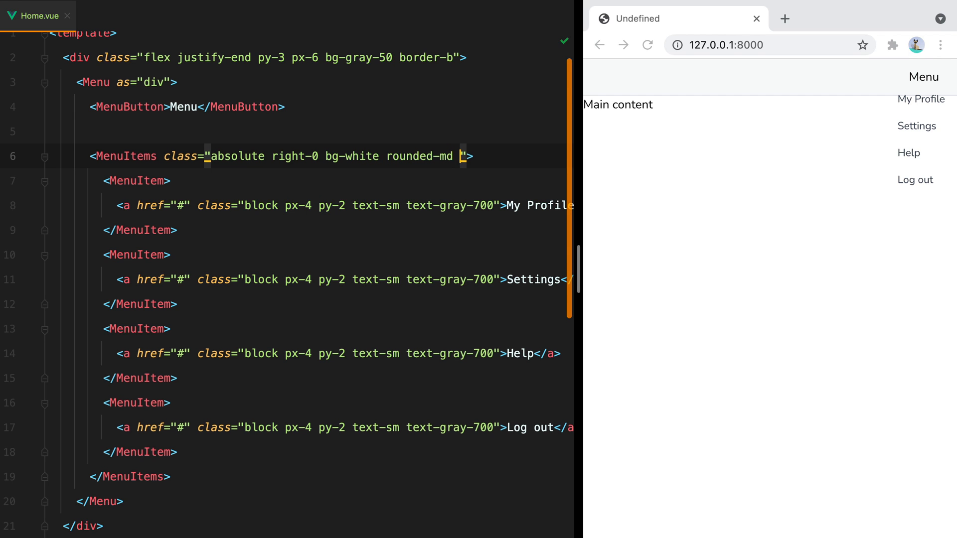
text(shadow-lg border)
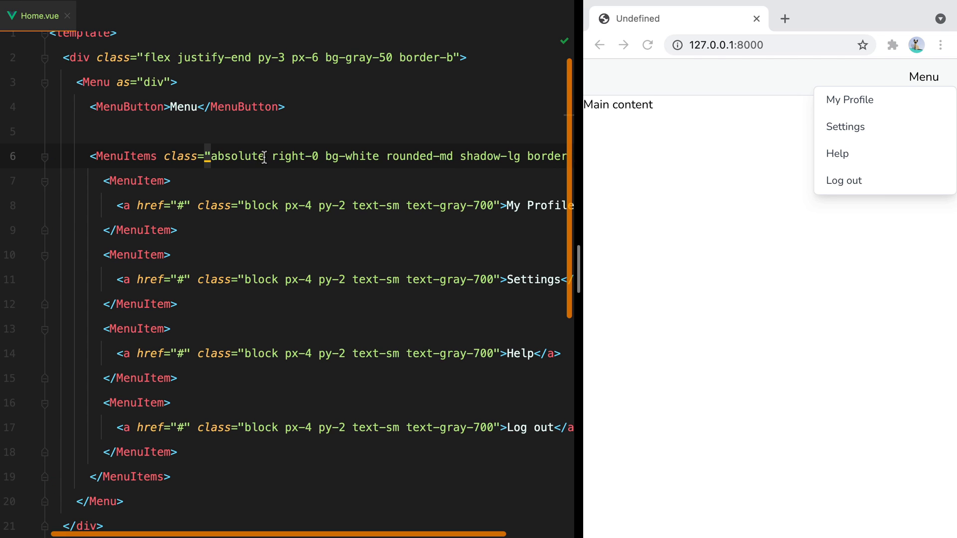
double_click(295, 156)
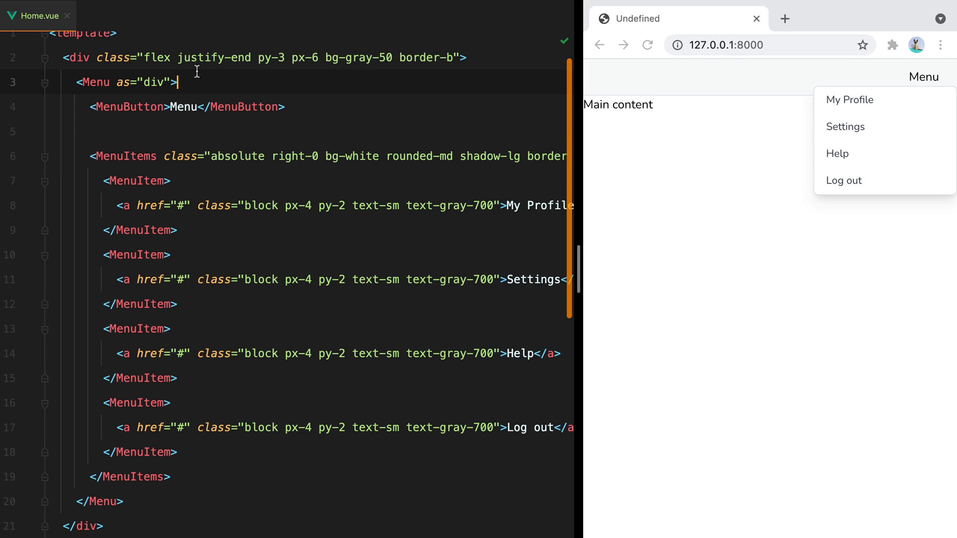
Add class="relative" to the Menu div tag
double_click(95, 82)
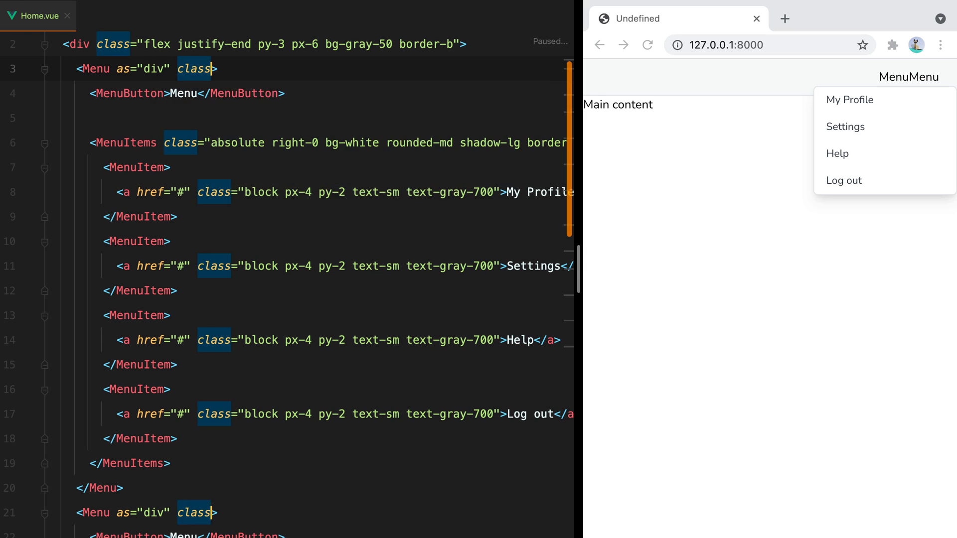
text(relative")
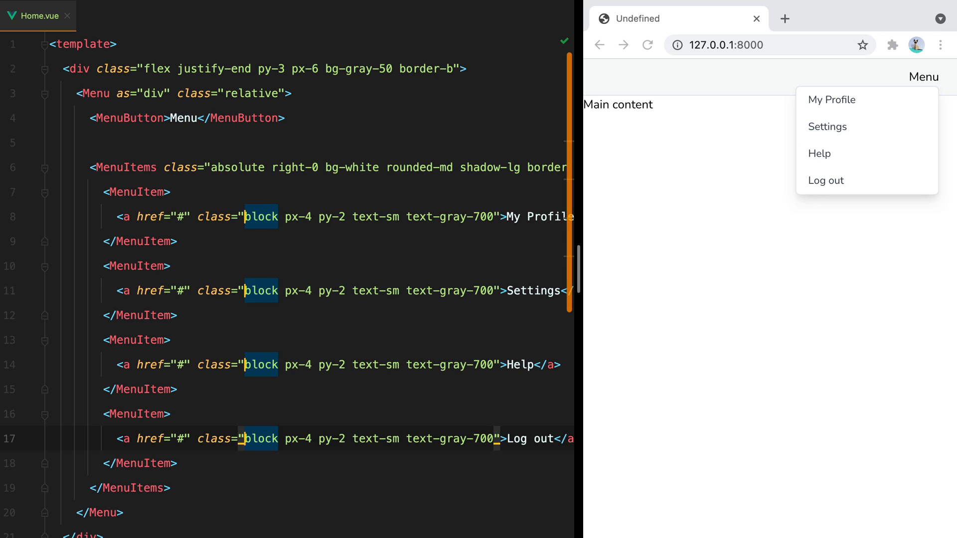
Add hover:bg-gray-100 to each link and test the hover highlight in Chrome
text(hover:bg-grau)
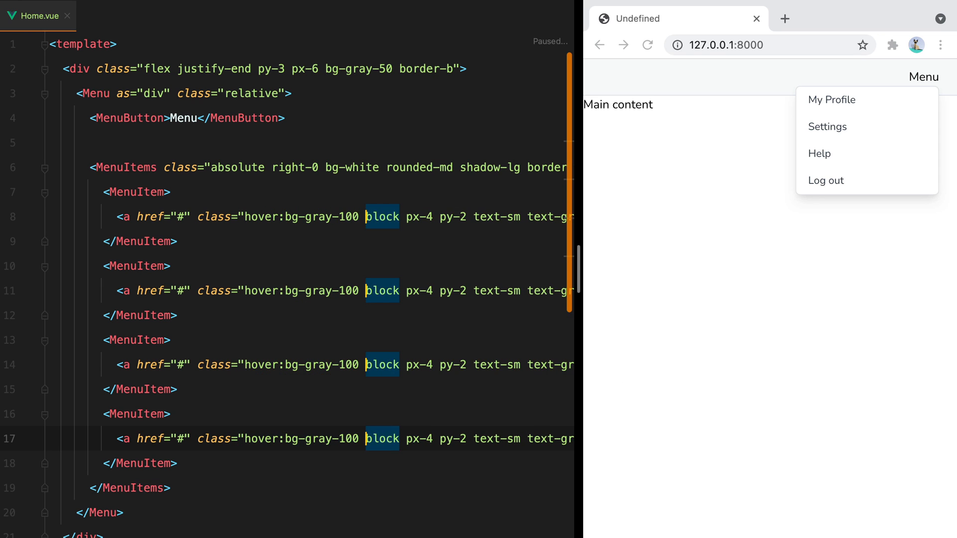
click(922, 77)
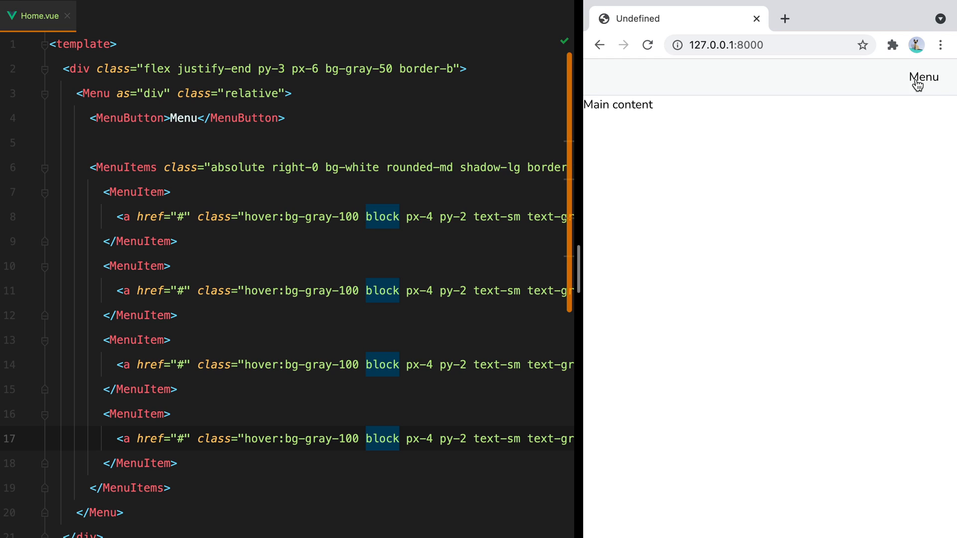
click(922, 77)
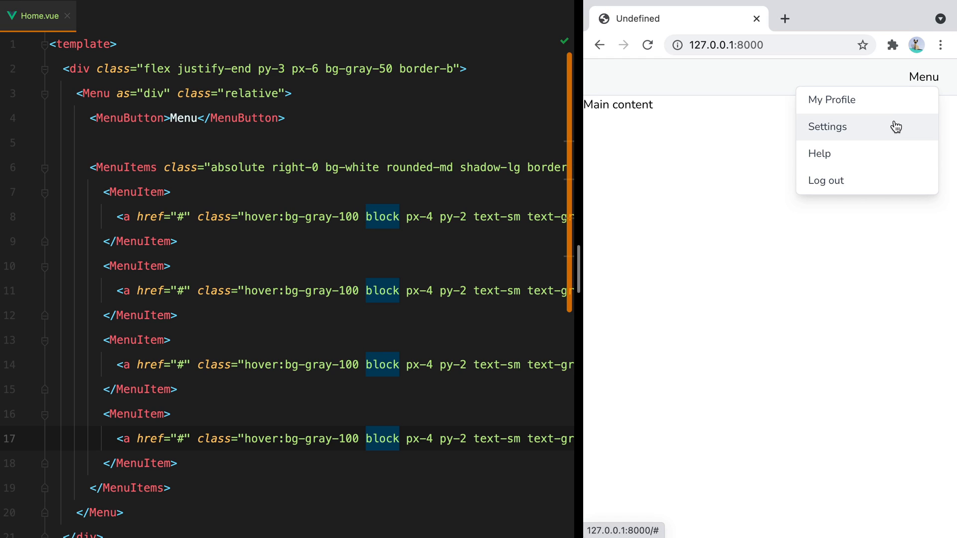
mouse_move(902, 112)
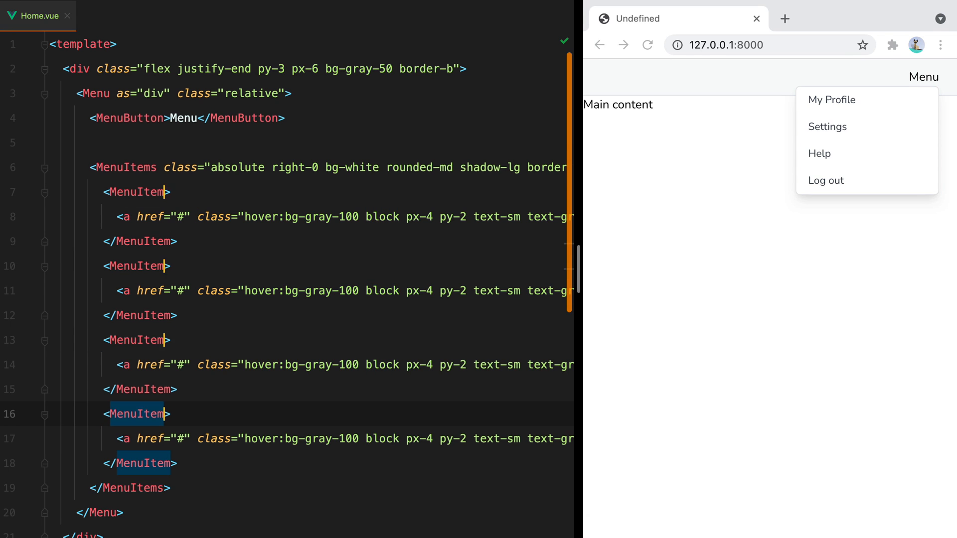
Use each MenuItem's active slot for a conditional gray background and remove focus outlines
text(v-slot="{}")
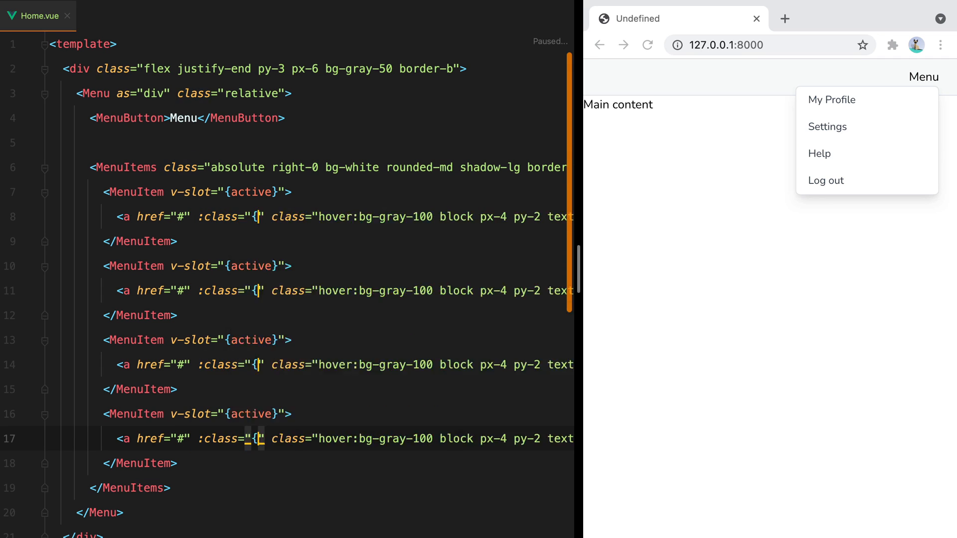
text(bg-)
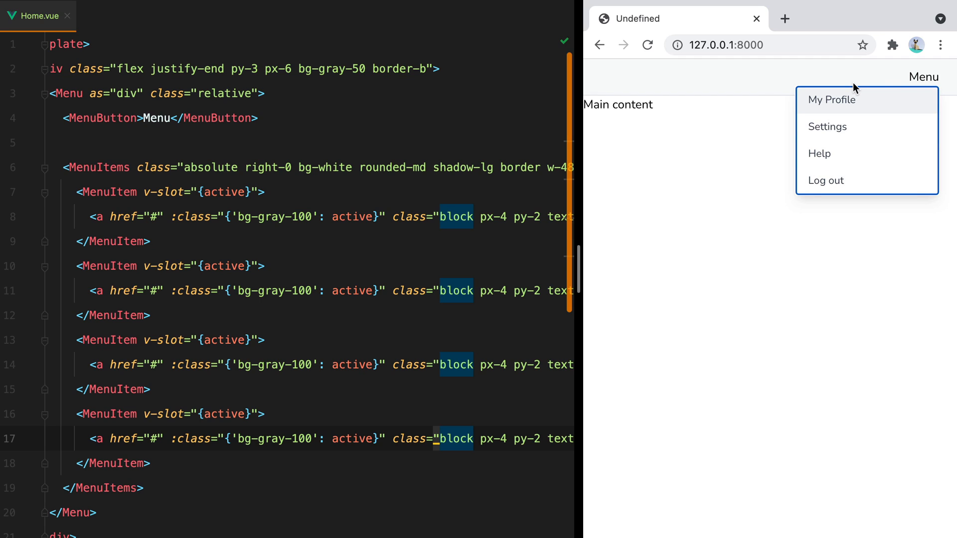
mouse_move(827, 126)
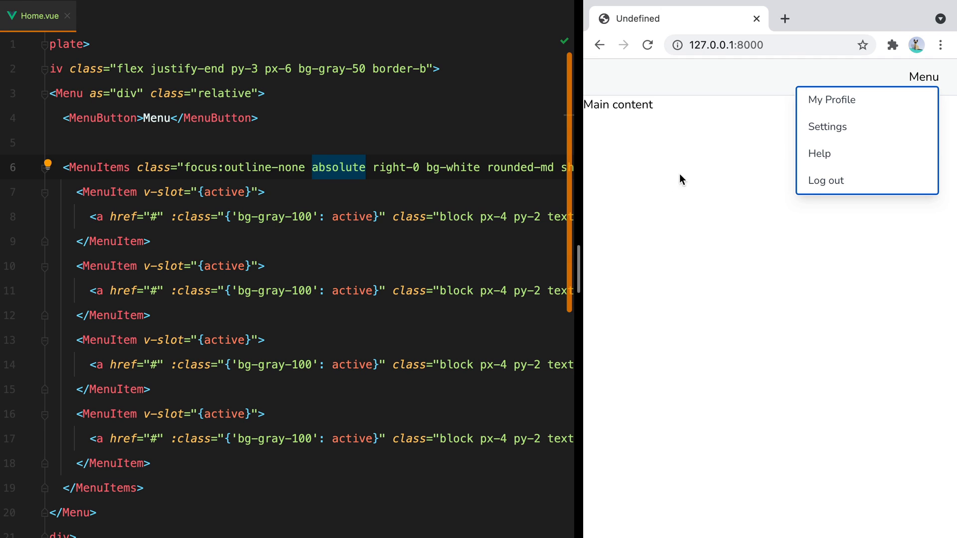
mouse_move(827, 126)
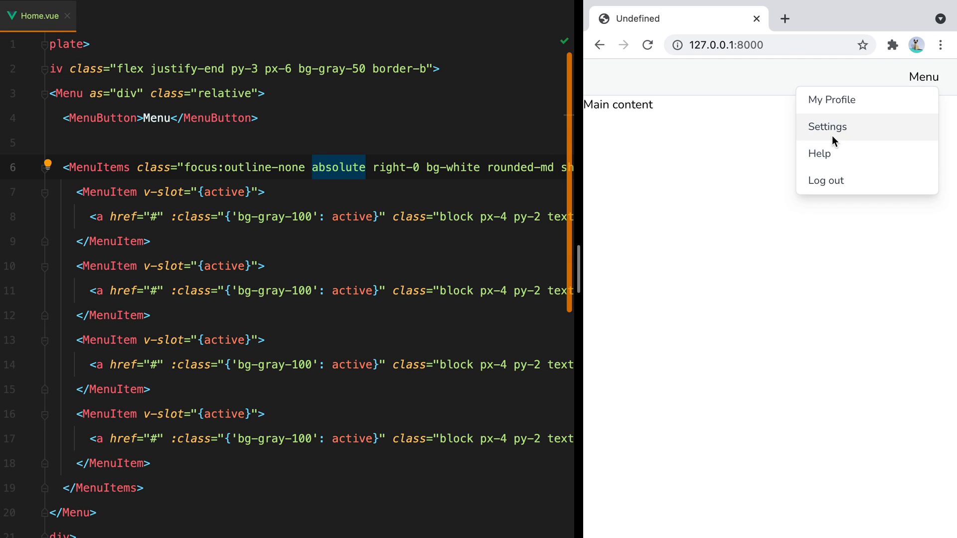
text(class="focus:outline-none)
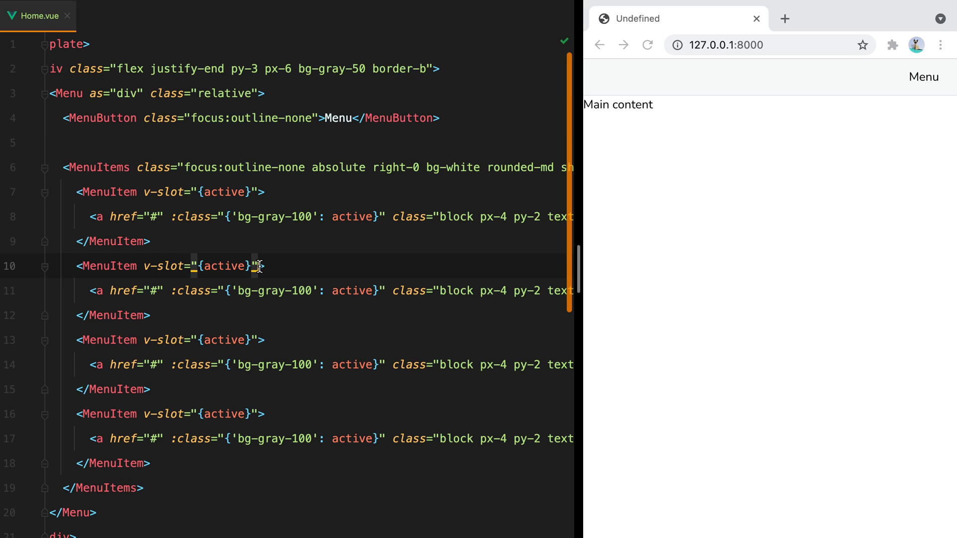
Disable the Settings MenuItem and bind 'opacity-40': disabled so it appears faded
text(disabled)
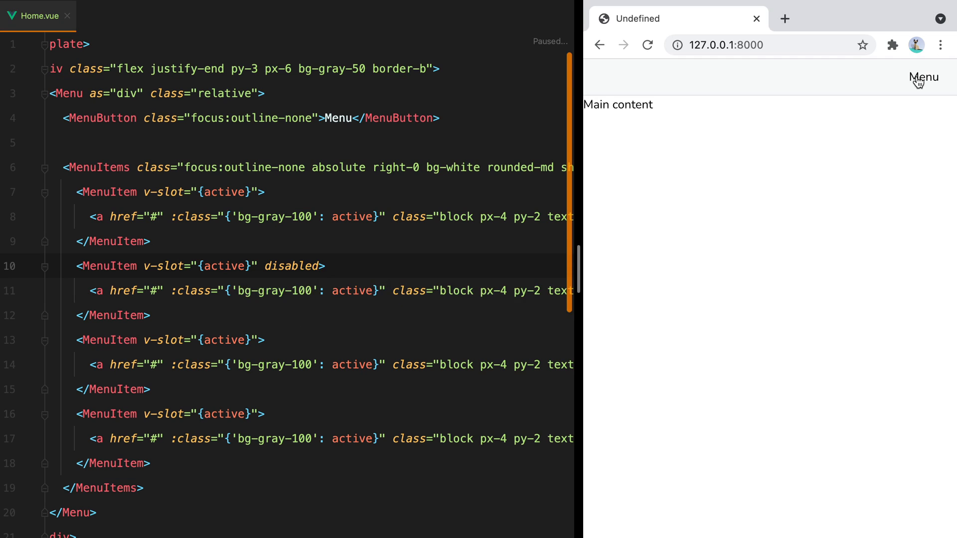
click(924, 78)
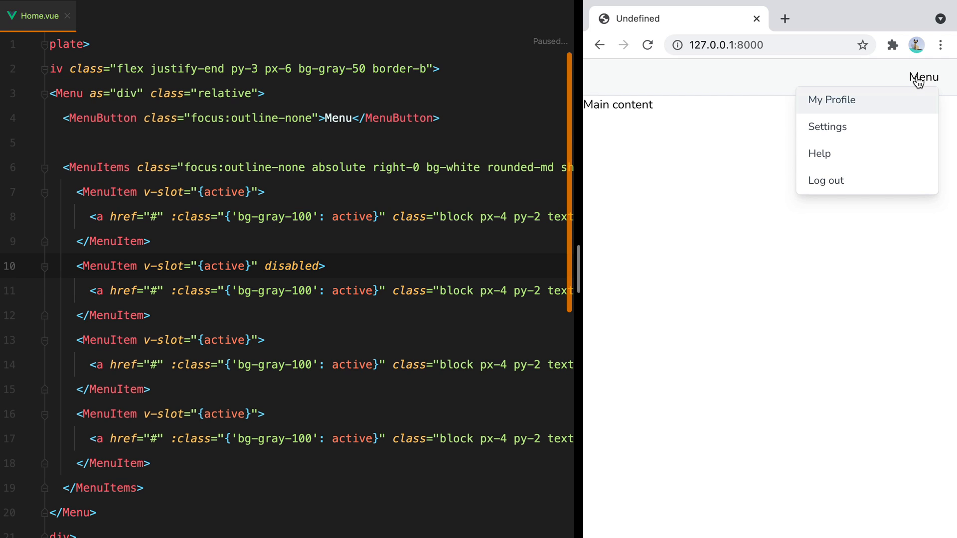
mouse_move(819, 154)
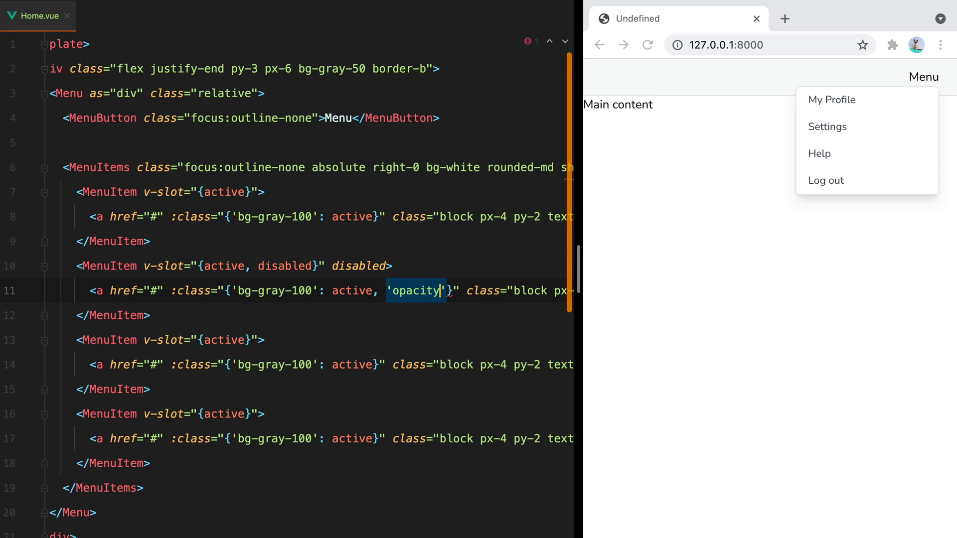
text(-40': disabled)
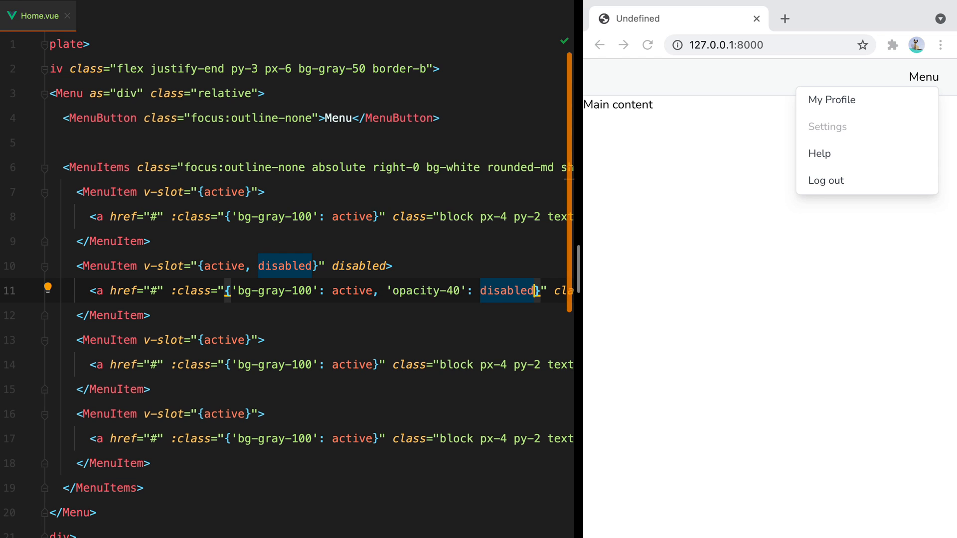
mouse_move(850, 100)
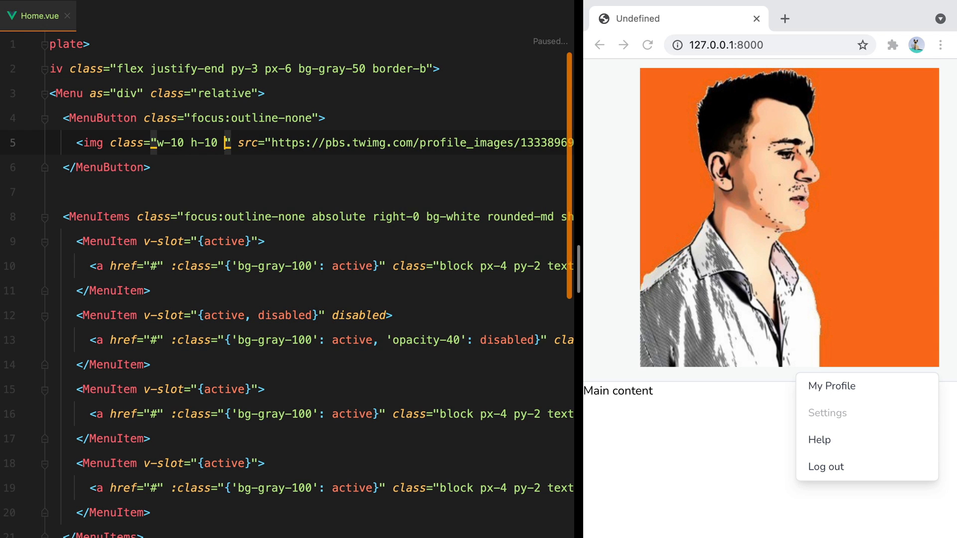
Show a w-10 h-10 rounded-full avatar image in MenuButton and add focus ring-2 ring-offset-2 classes
text(inline rounded-full)
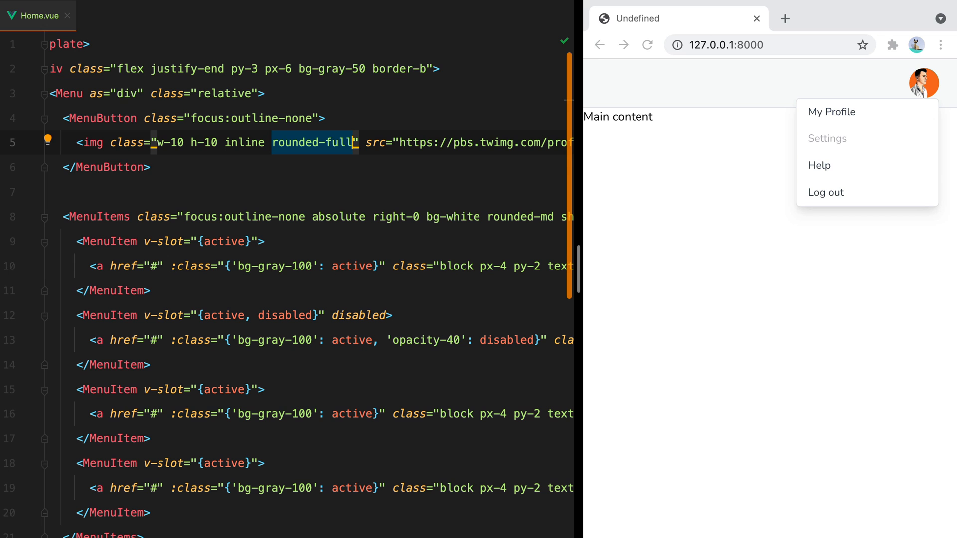
text(ring-2 ring-offset-2 ring-black rounded-full)
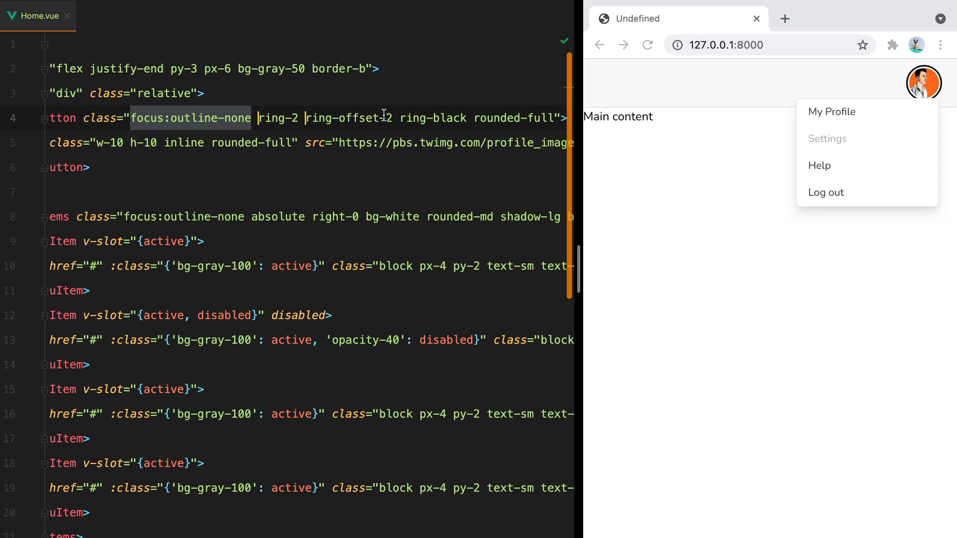
text(focus:)
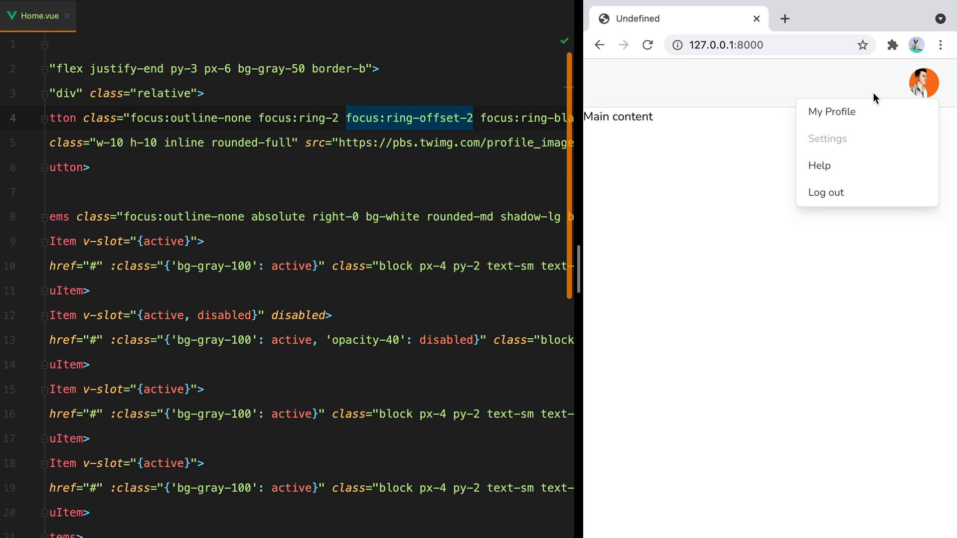
mouse_move(890, 81)
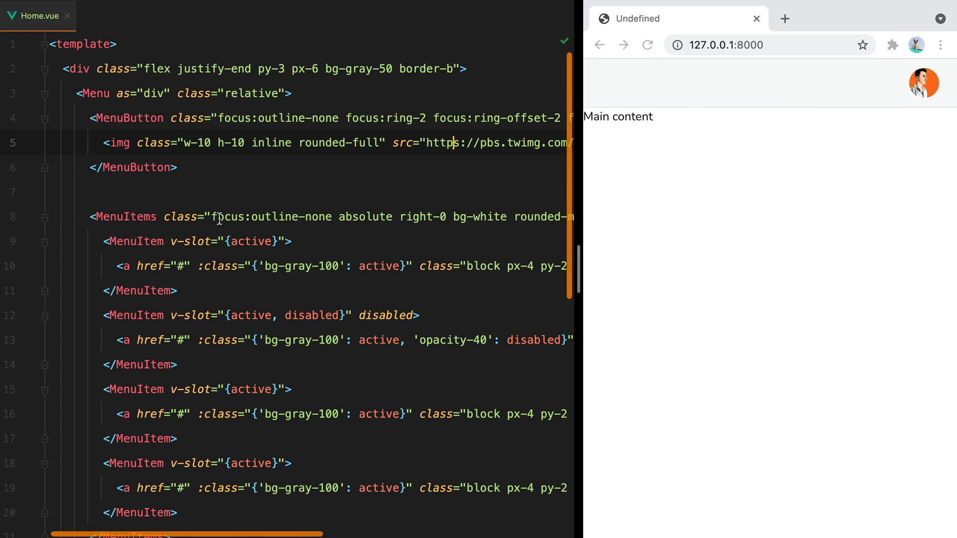
Add mt-2 at the start of the MenuItems class attribute
text(n)
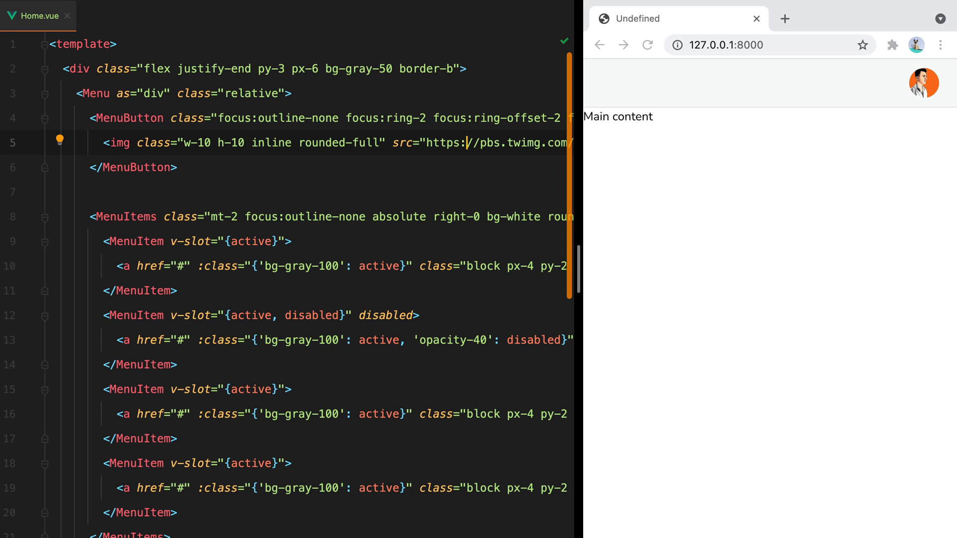
mouse_move(73, 214)
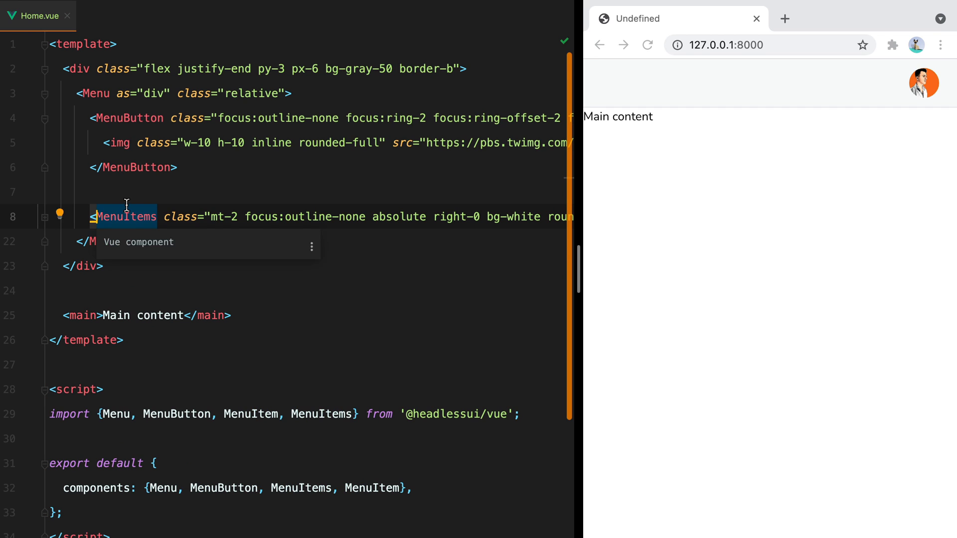
Wrap MenuItems in a transition with enter classes animating opacity and scale up to 100
text(transition>)
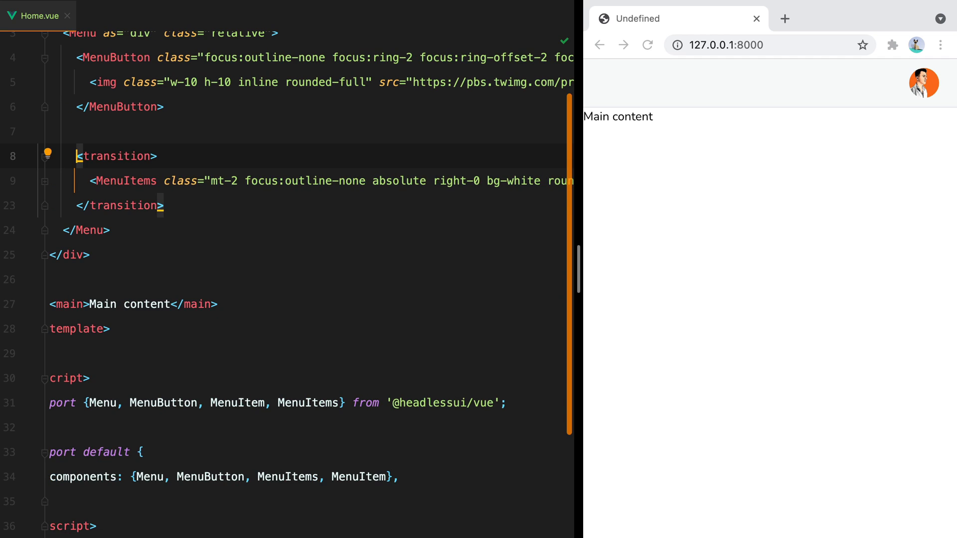
text(enter-active-class="transition transform duration">)
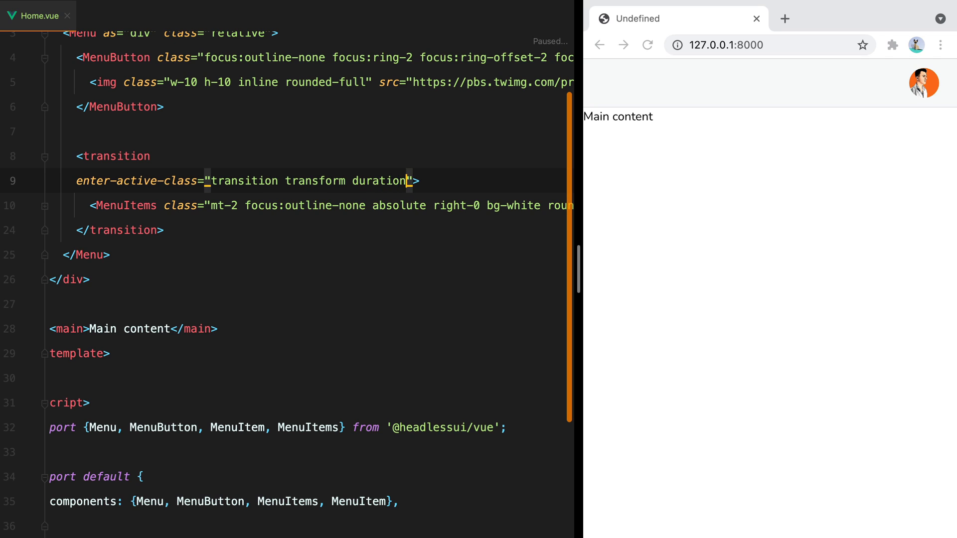
text(-100 ease-out)
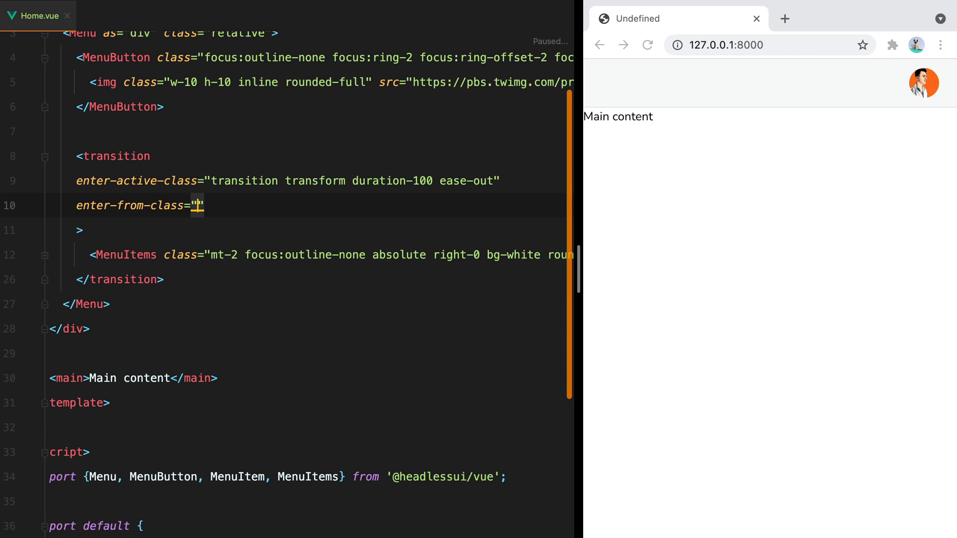
text(opacity-0 scale-75)
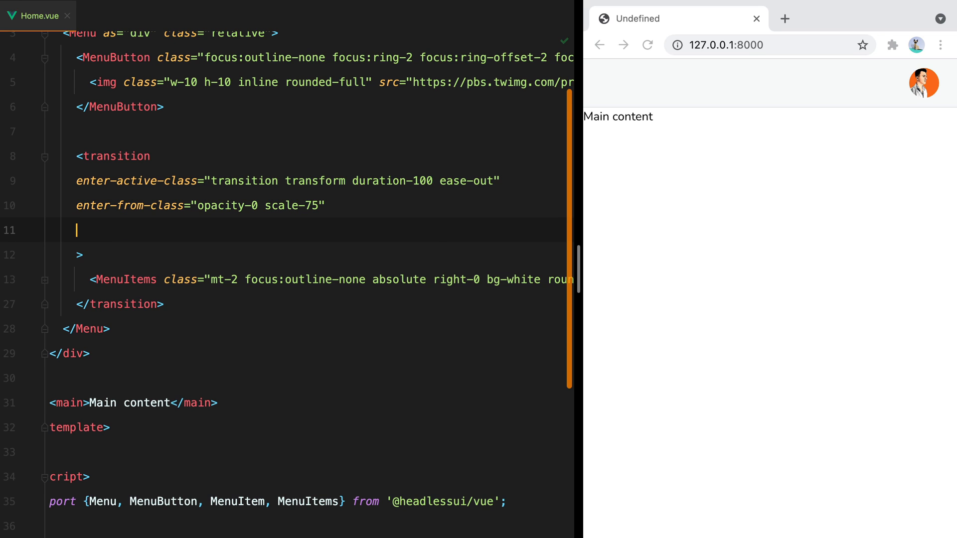
text(enter-to-class="opacity-100 scale)
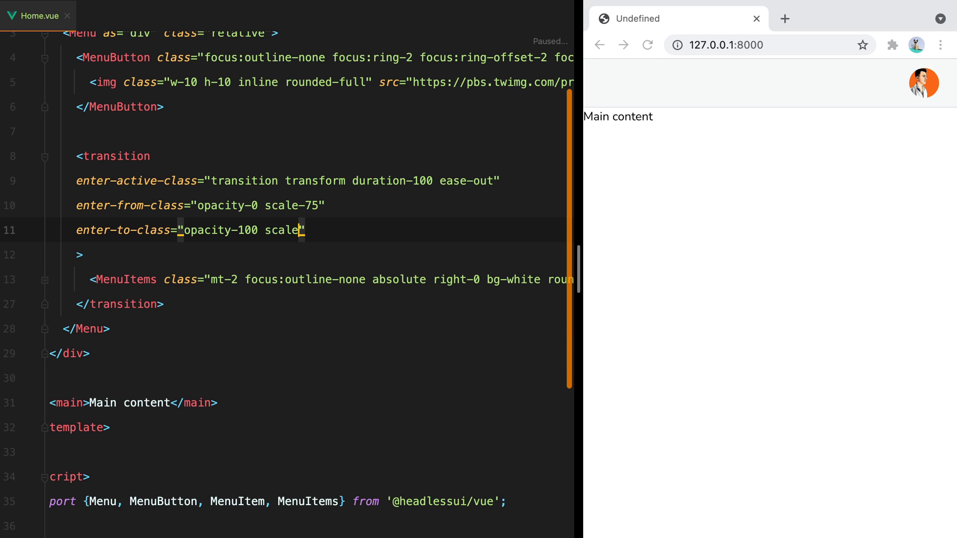
text(-100)
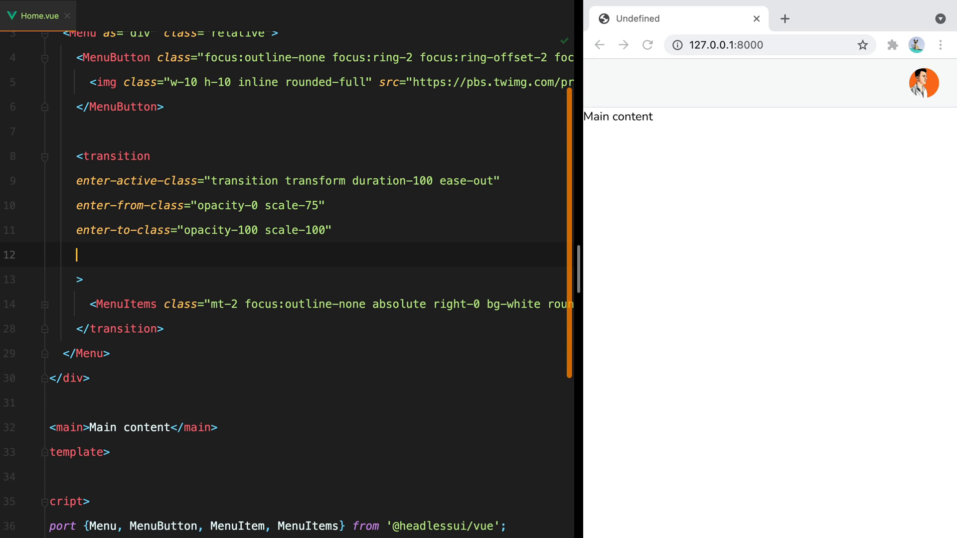
Add leave-active, leave-from (opacity and scale-100) and leave-to classes to the transition
text(leave-active-class="transition transform duration-100 ease-in")
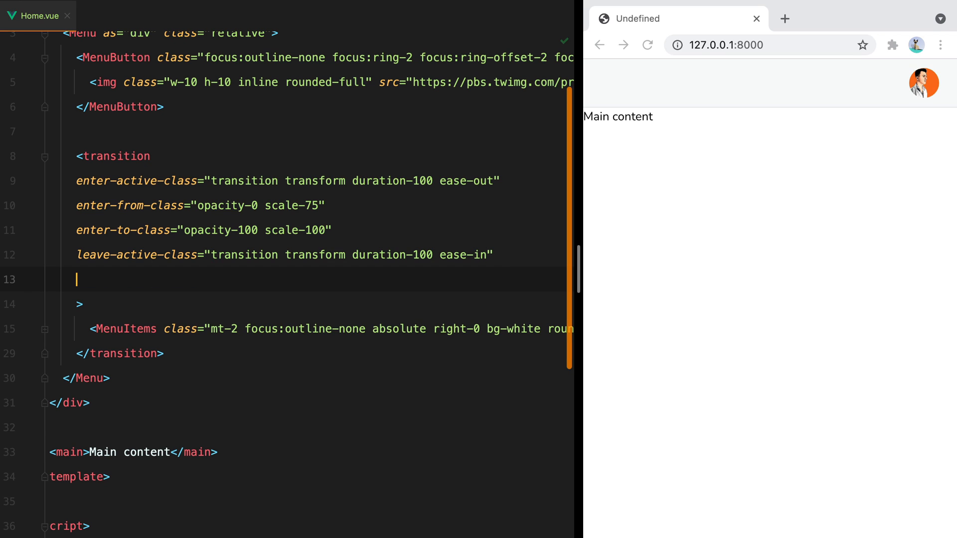
text(leave-from-class="opacity-100)
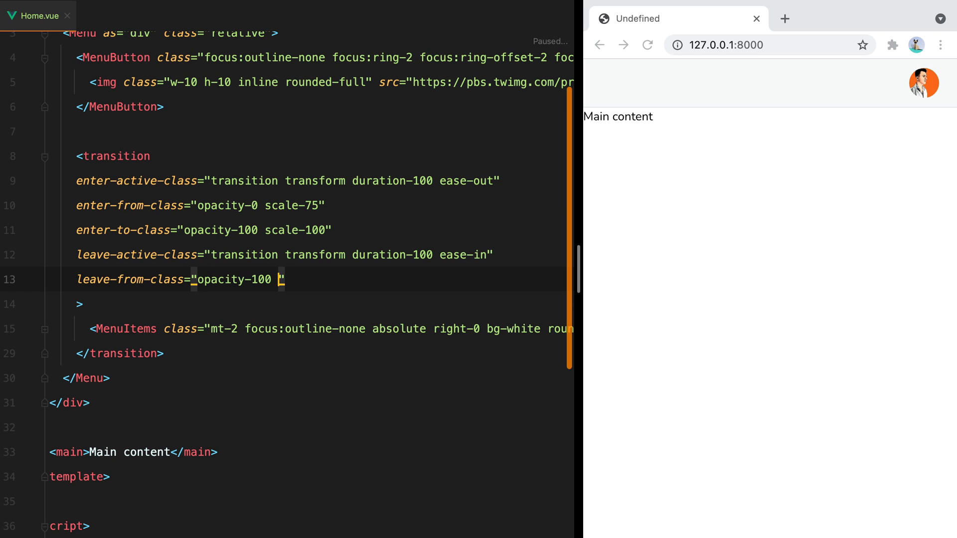
text(scale-100)
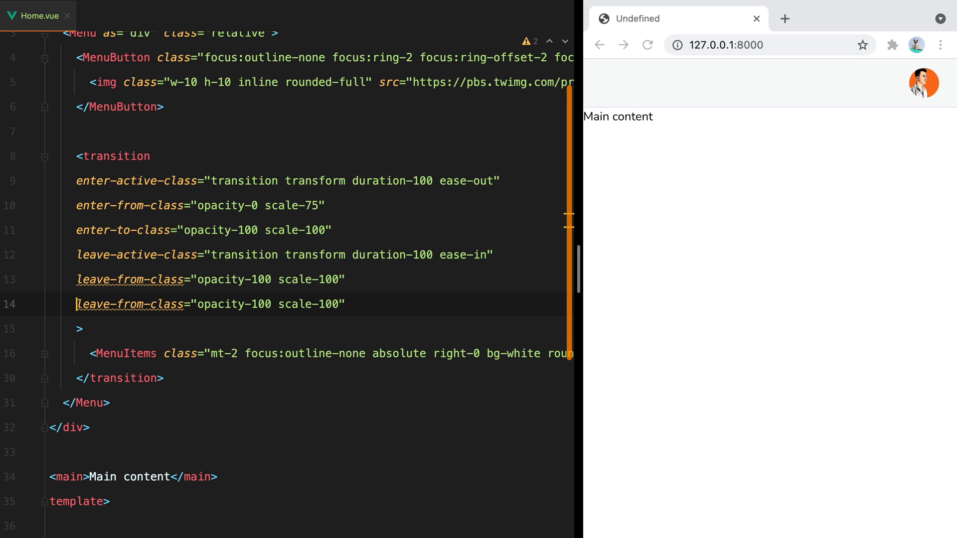
text(leave-to-class)
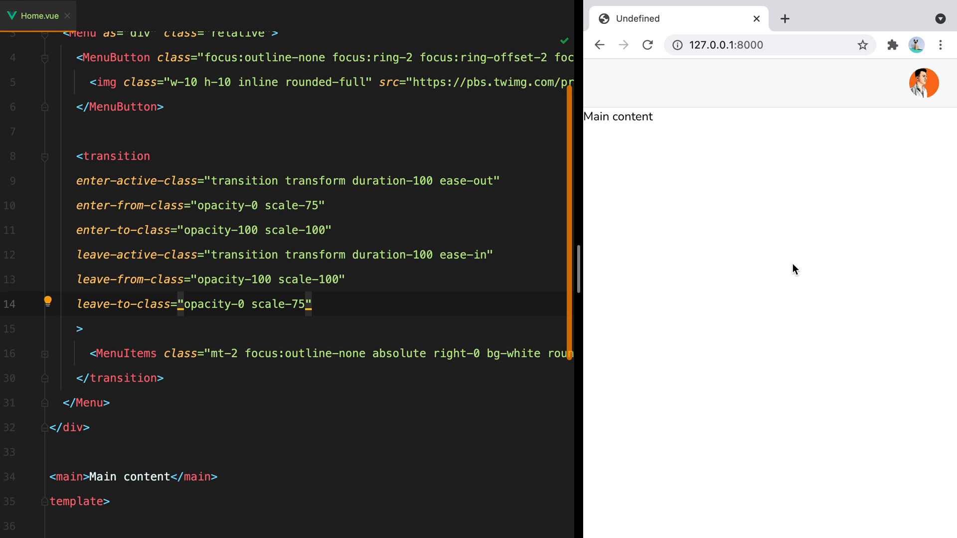
Open and close the avatar dropdown in Chrome to watch the transition
click(923, 83)
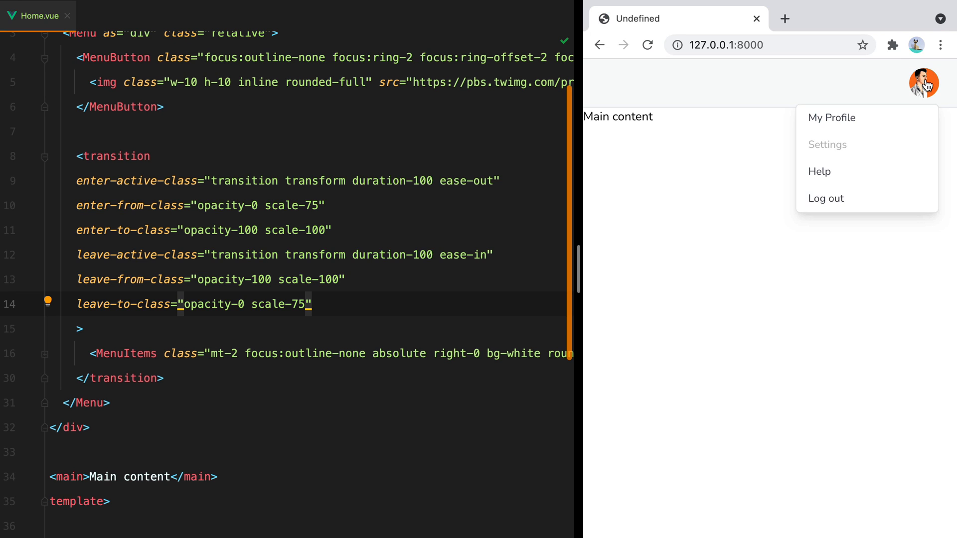
click(924, 84)
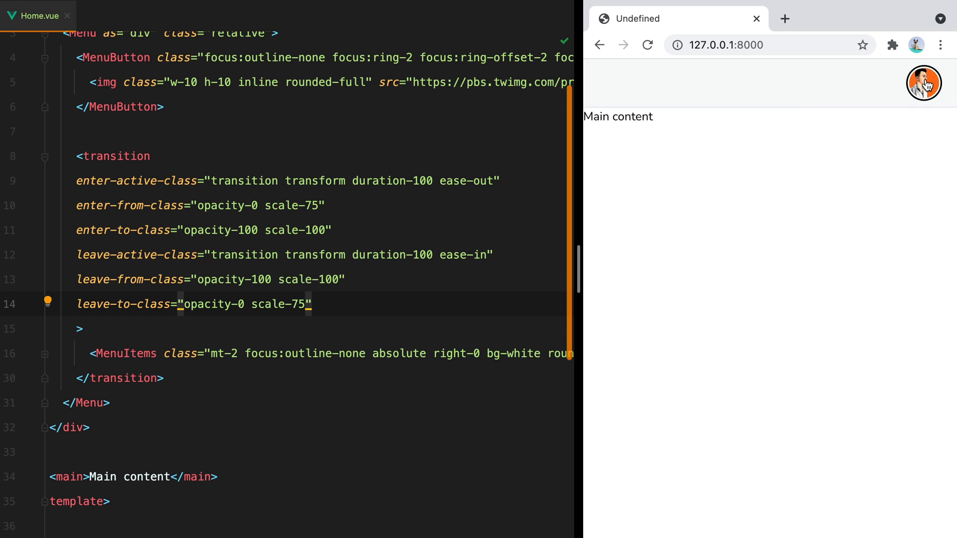
click(924, 84)
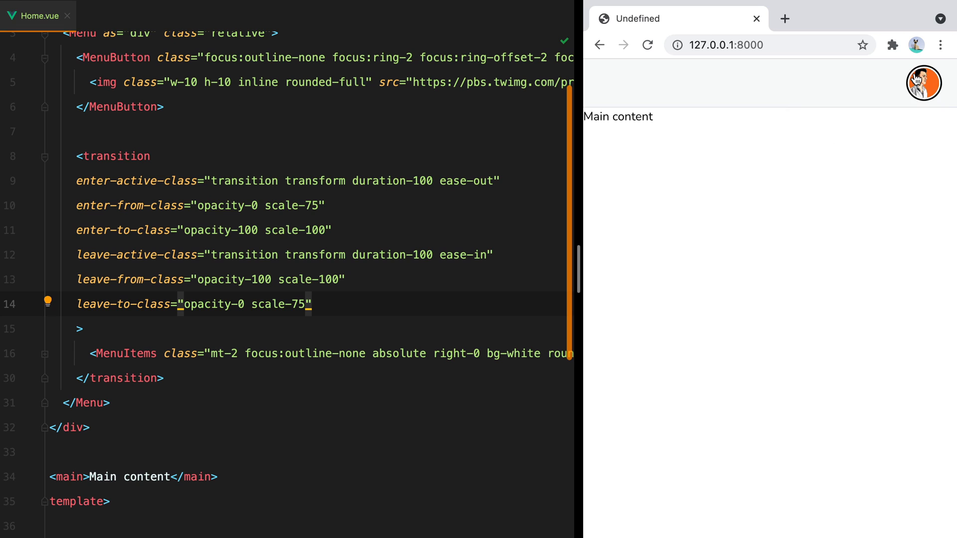
mouse_move(214, 345)
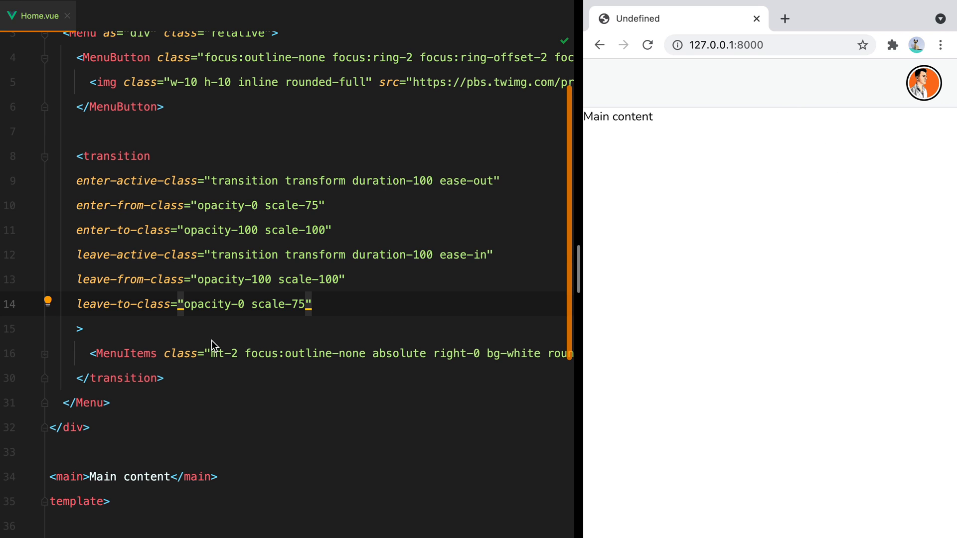
Add origin-top-right to the MenuItems classes and reopen the dropdown to check it
text(origin-top-right)
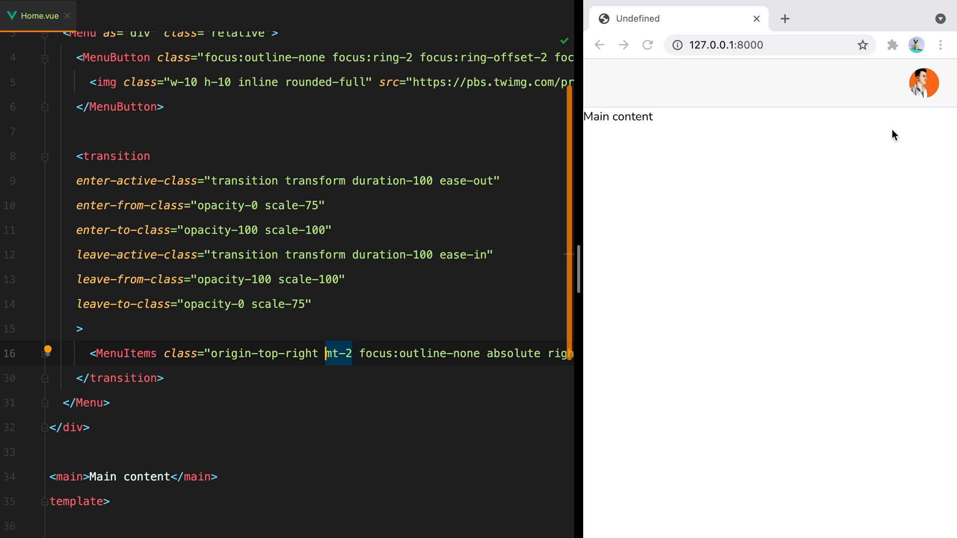
click(648, 44)
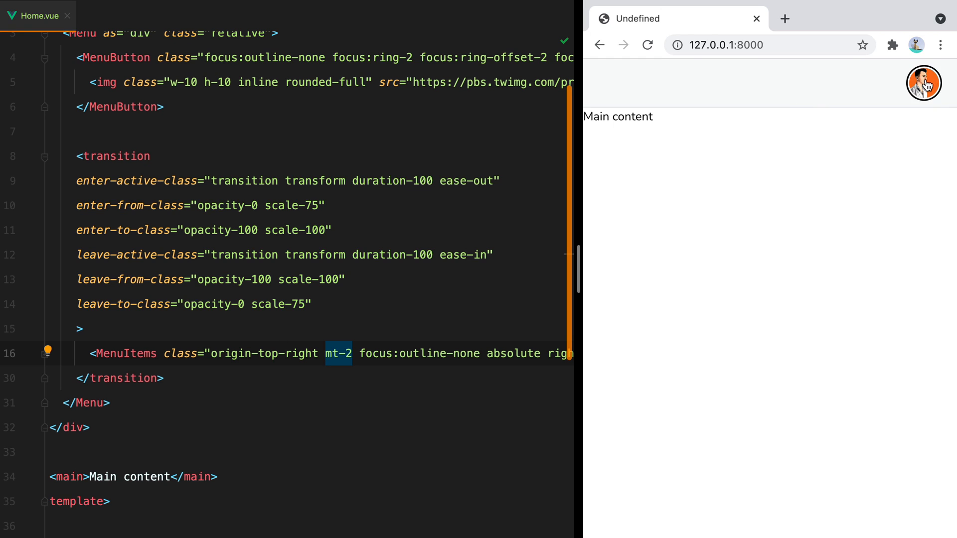
click(924, 84)
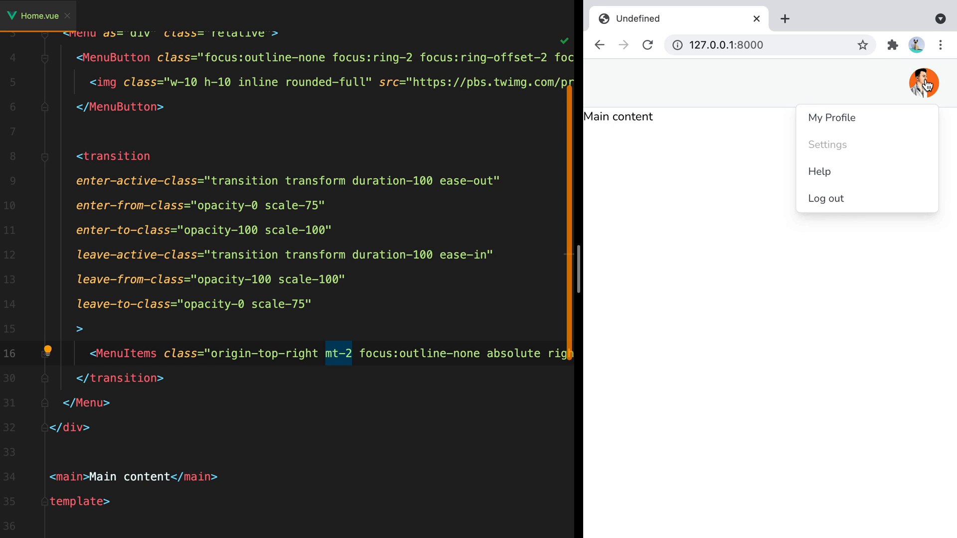